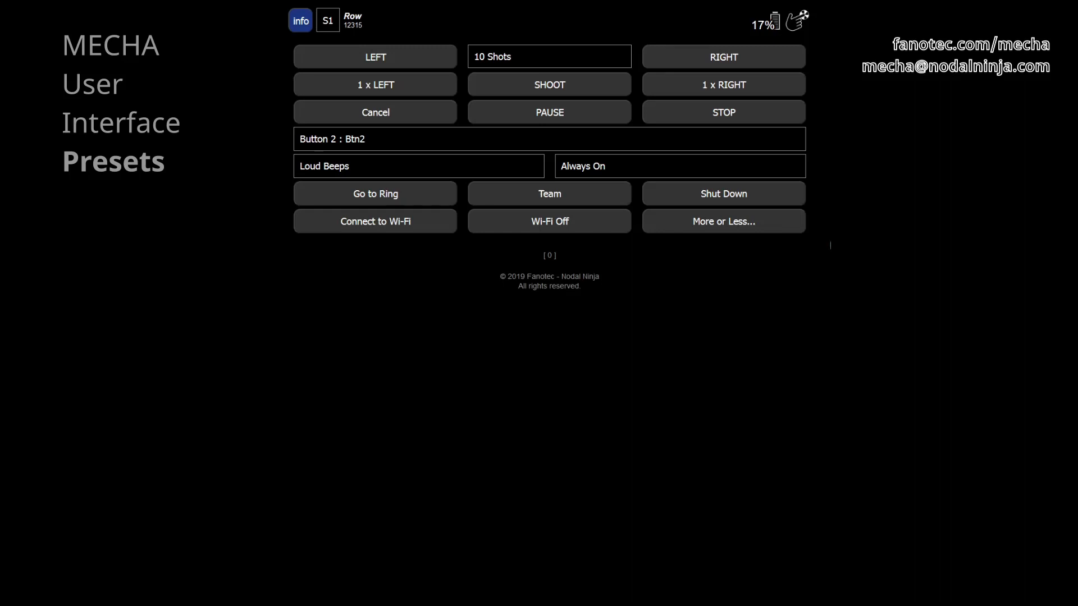
- Toggle the control-hint info and reveal the interface level list (S1, S2, S3, A1, A2)
left_click(568, 67)
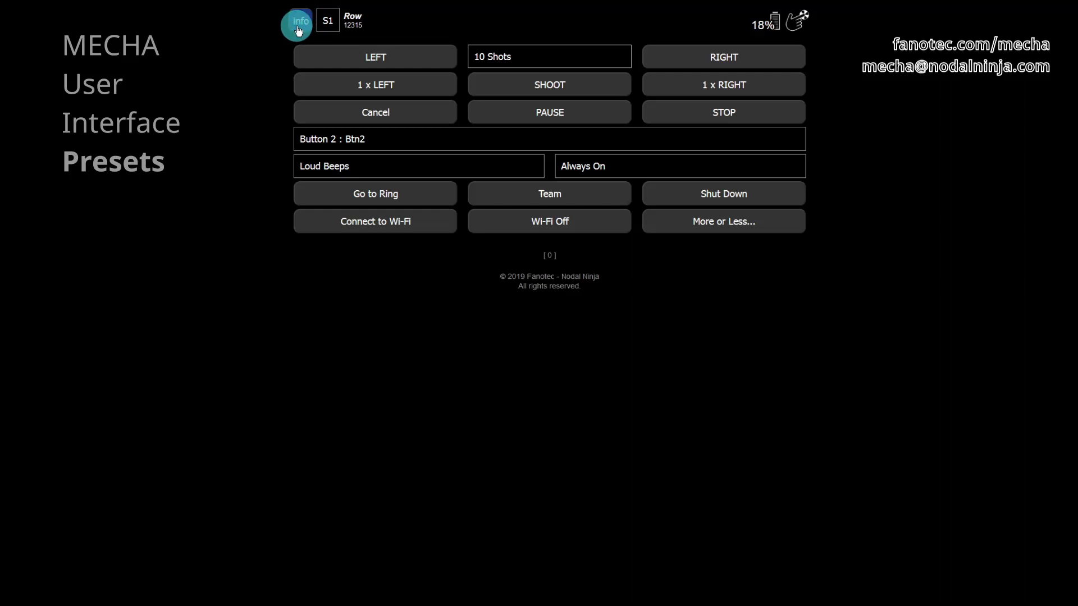
mouse_move(299, 25)
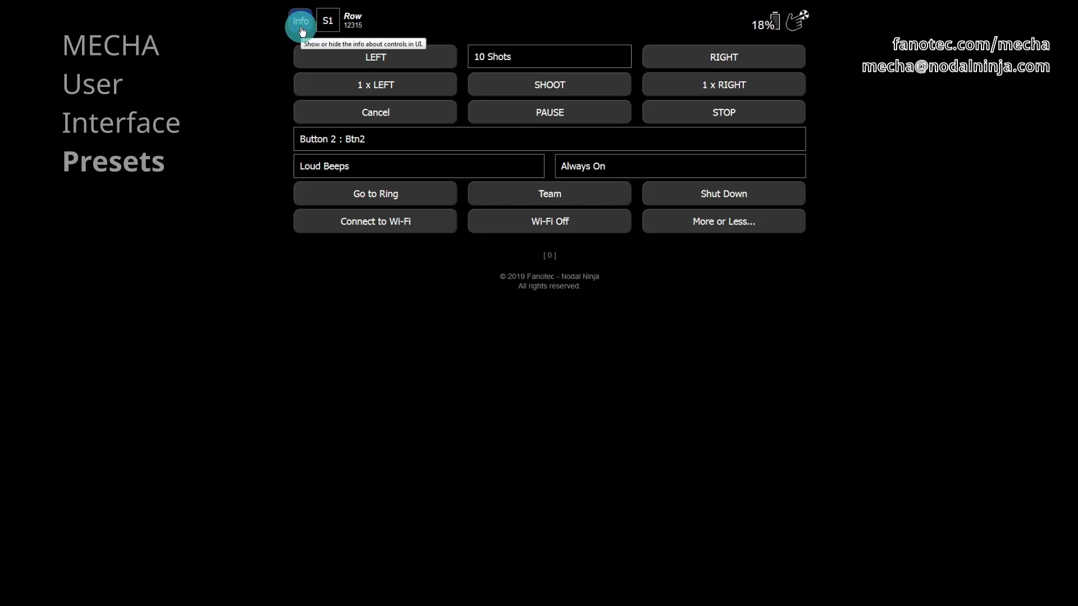
left_click(299, 24)
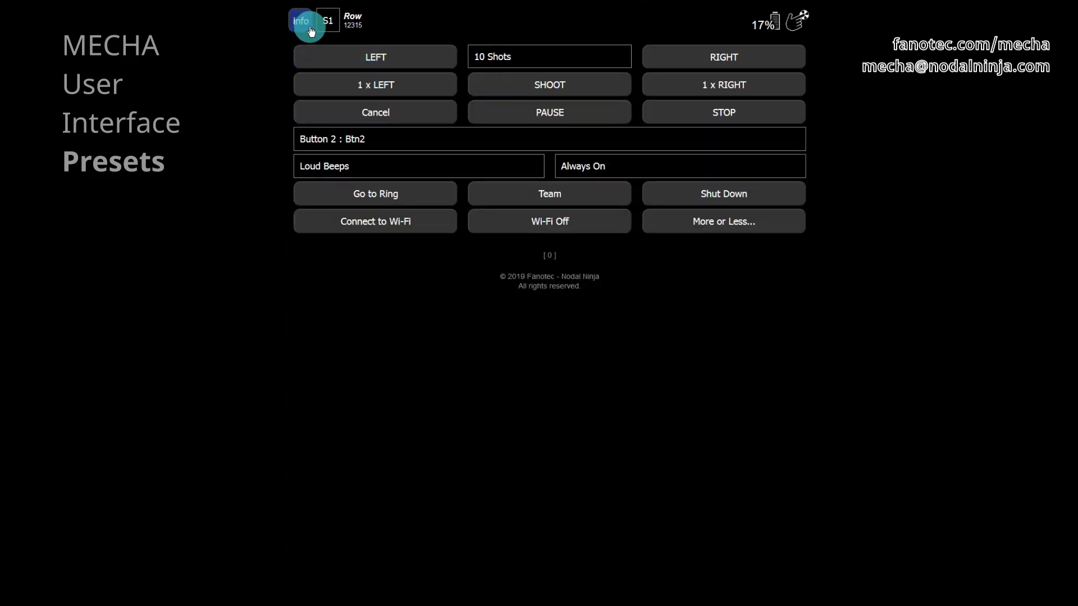
left_click(327, 21)
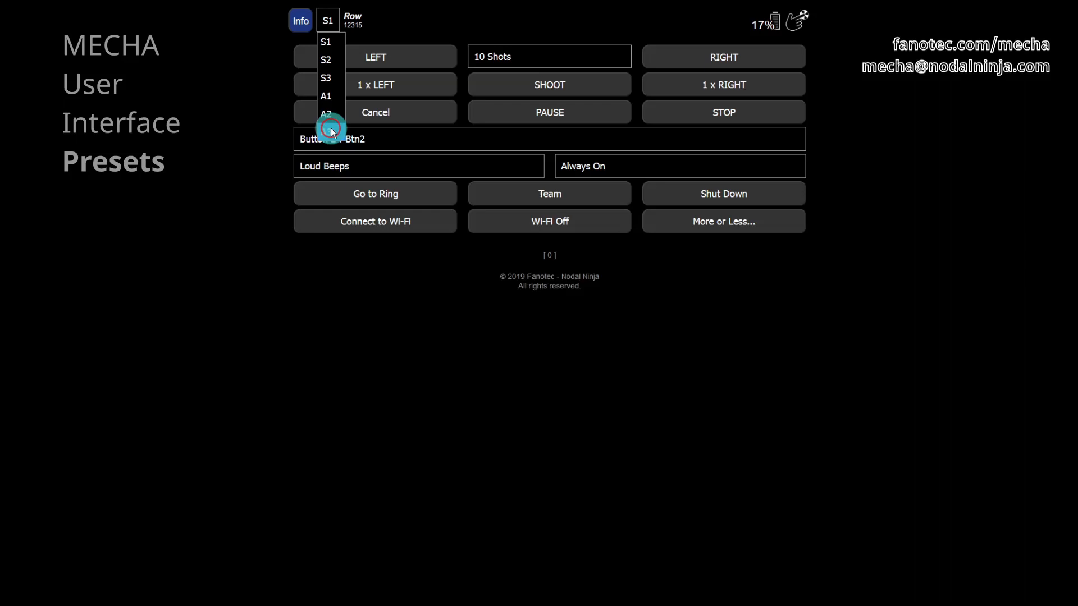
- Switch to the A3 level and browse the stored presets list (TEST 1313 Level, 1312 Parked, 1321 Raised)
left_click(326, 114)
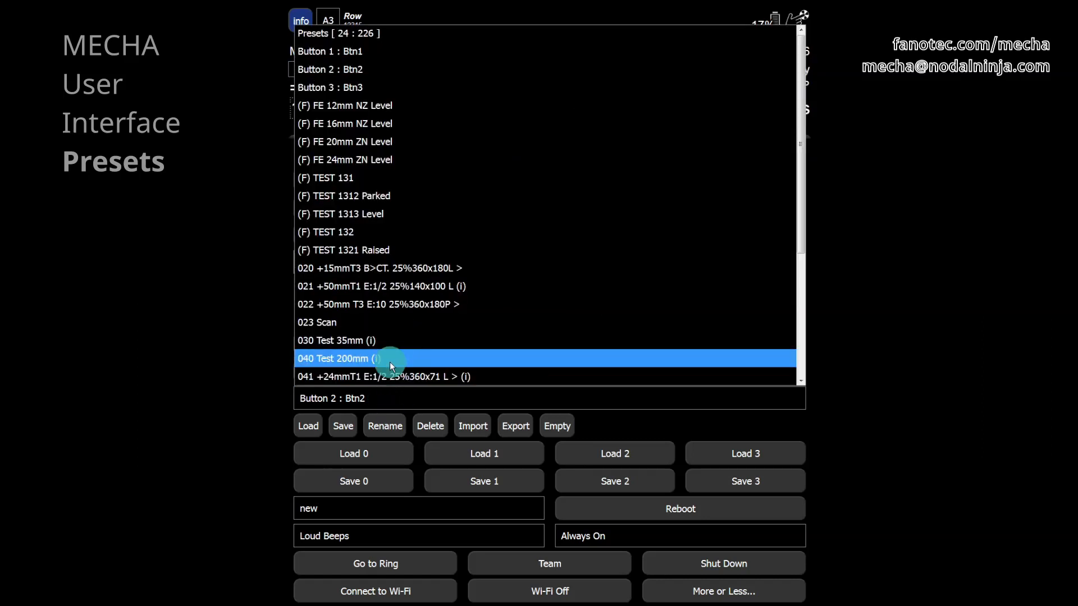
left_click(412, 213)
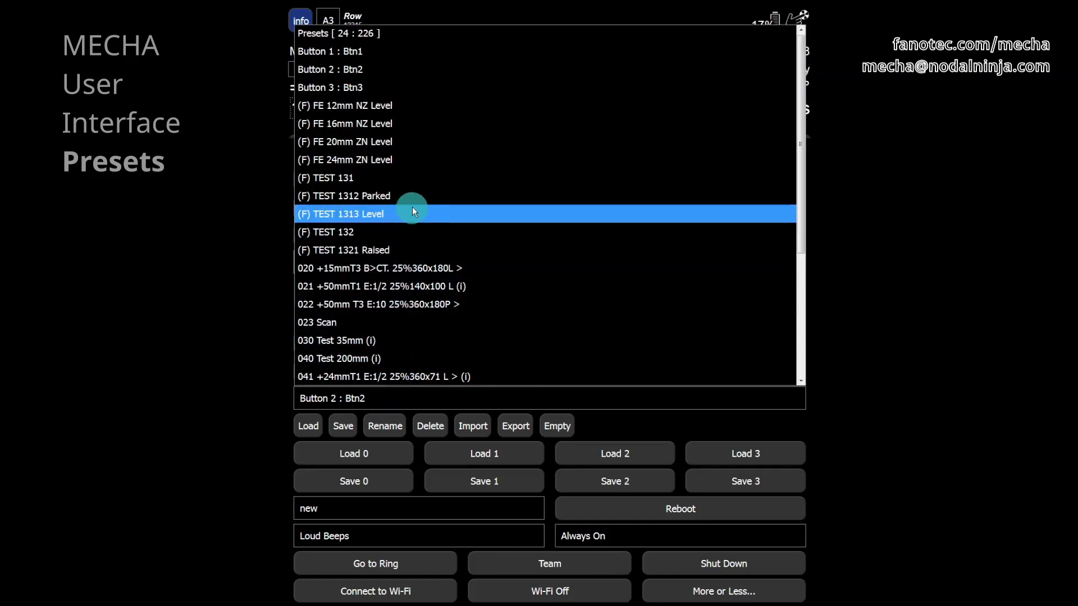
left_click(481, 195)
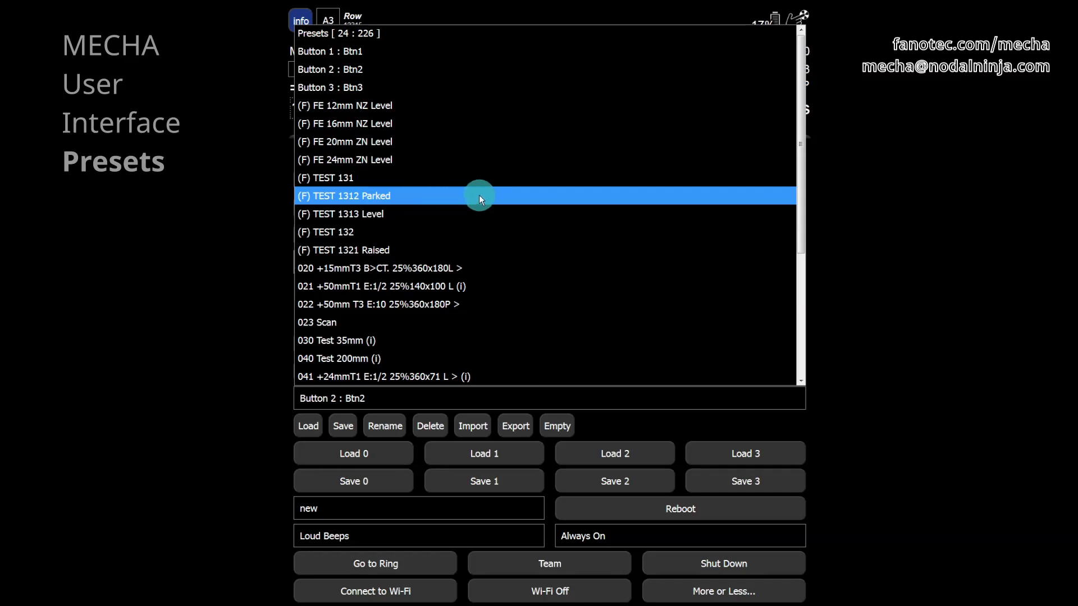
left_click(473, 249)
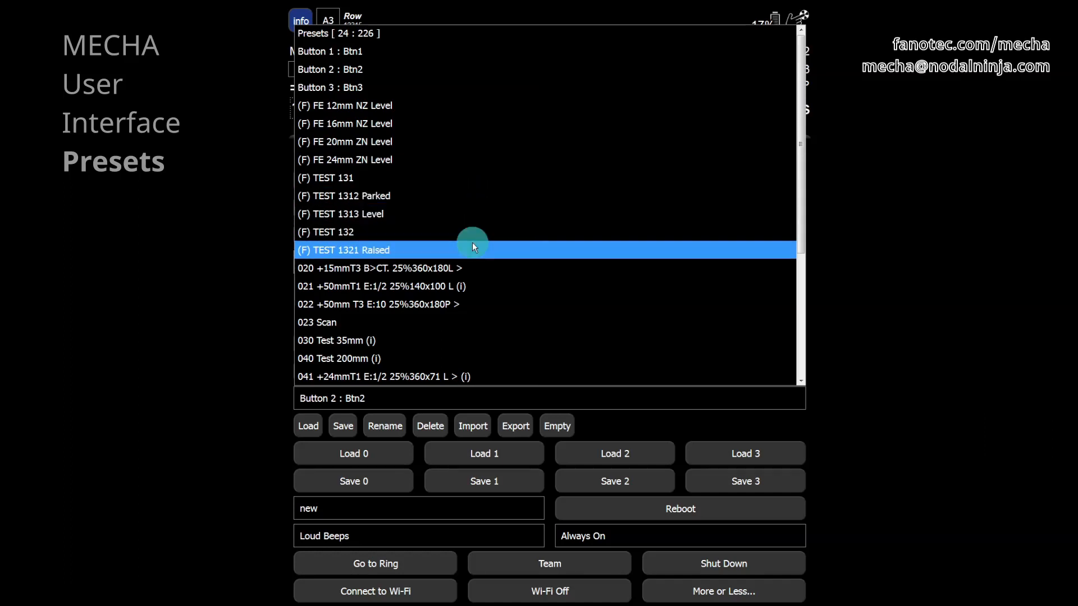
mouse_move(402, 247)
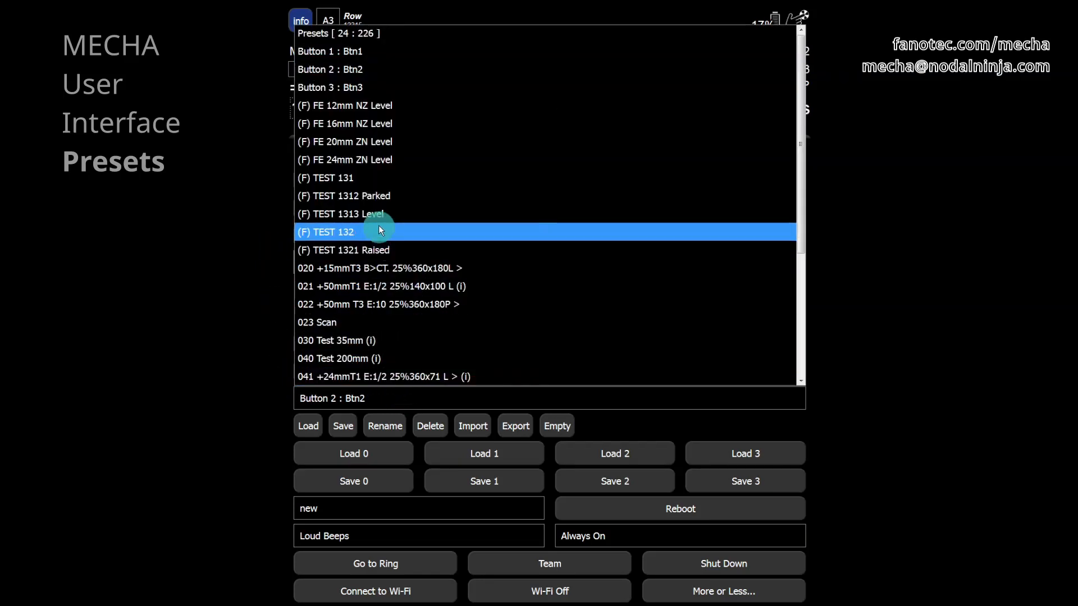
- Load the (F) TEST 1312 Parked preset, bringing in its 12-shot scripted settings
left_click(412, 196)
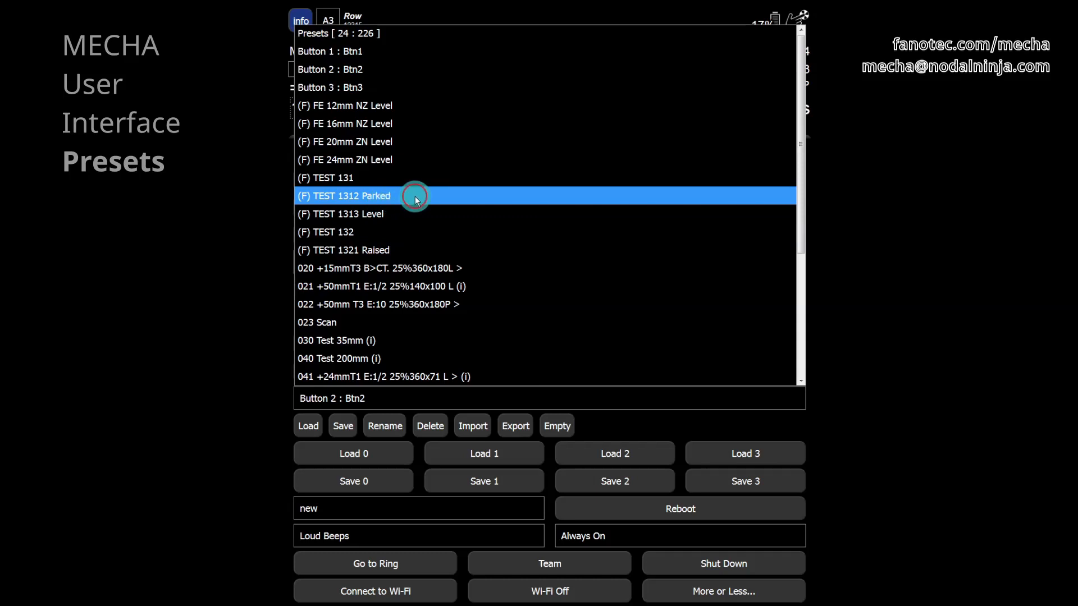
left_click(308, 426)
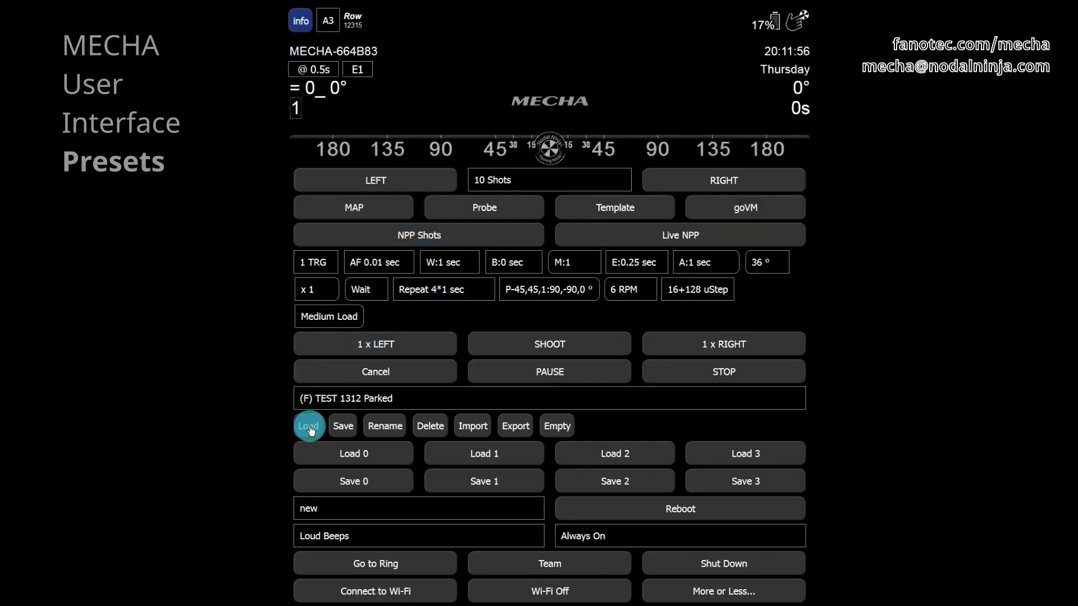
left_click(308, 426)
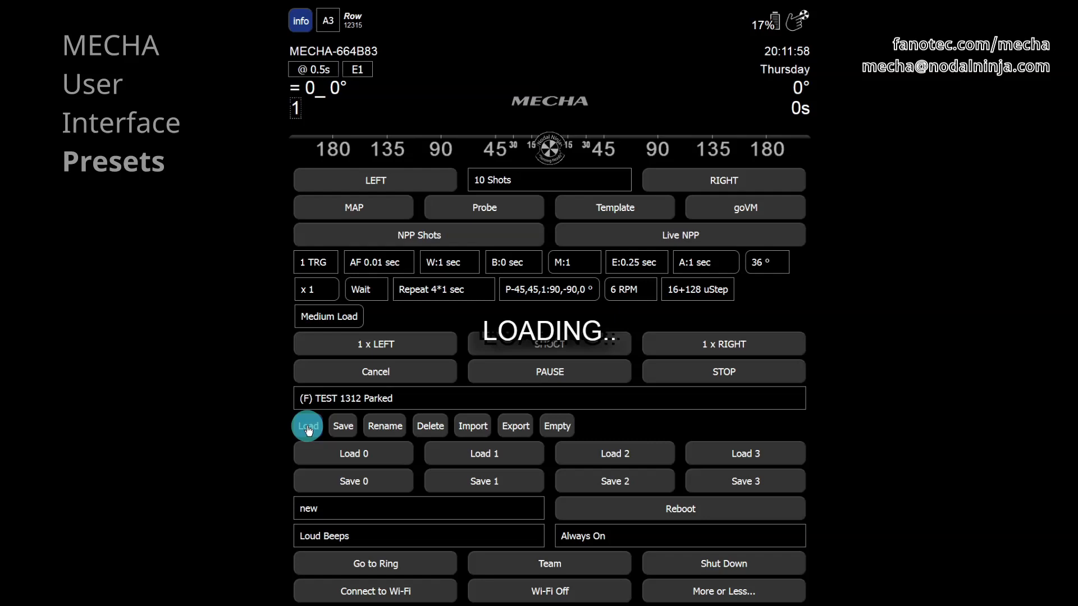
left_click(308, 425)
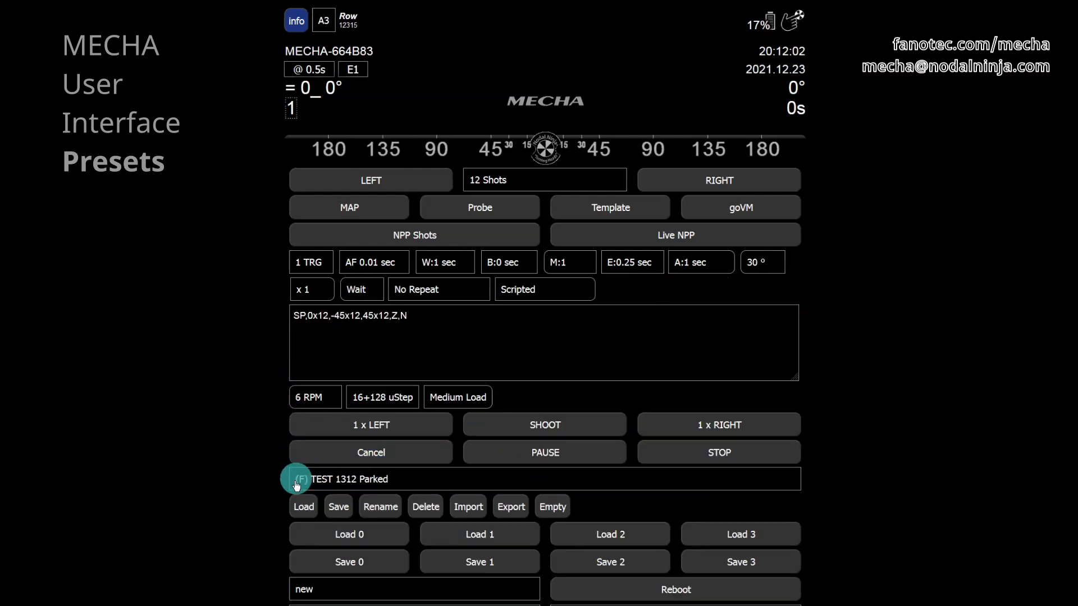
left_click(303, 506)
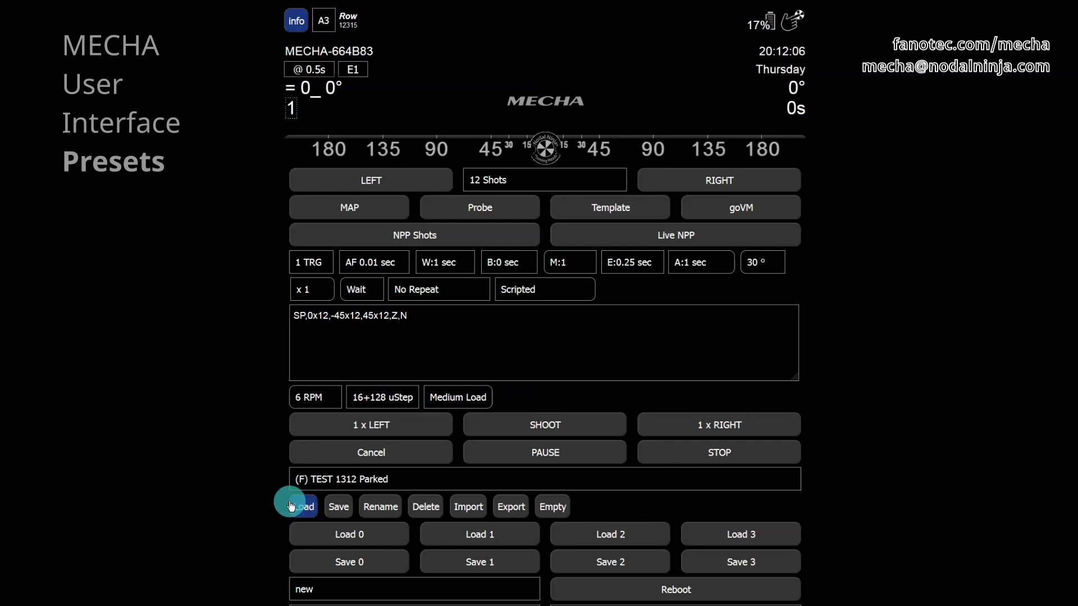
mouse_move(277, 415)
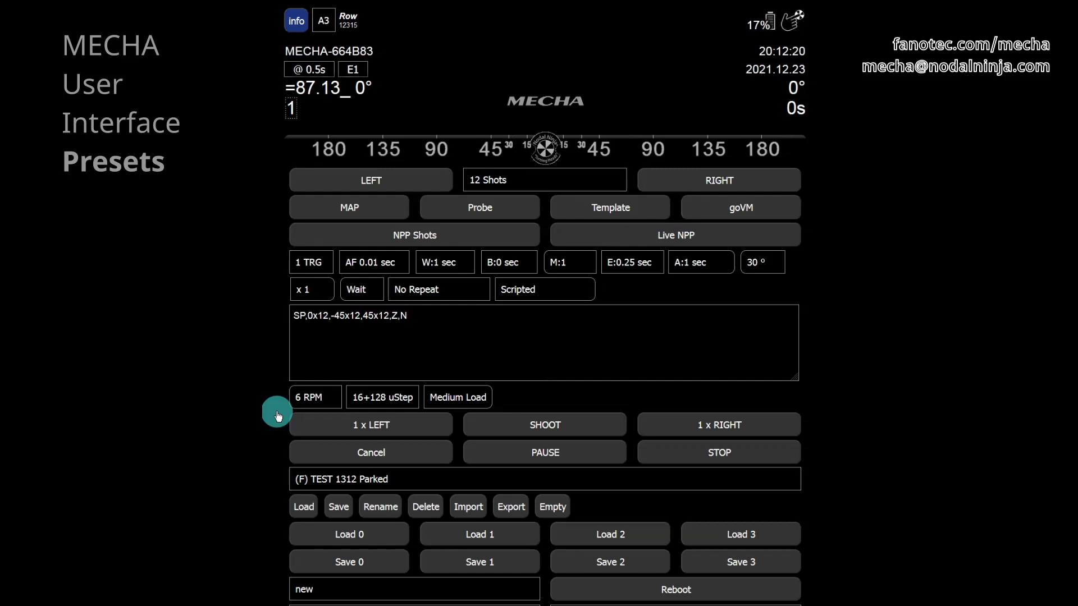
- Start the 12-shot panorama rotating to the right, then pause it mid-run
left_click(370, 179)
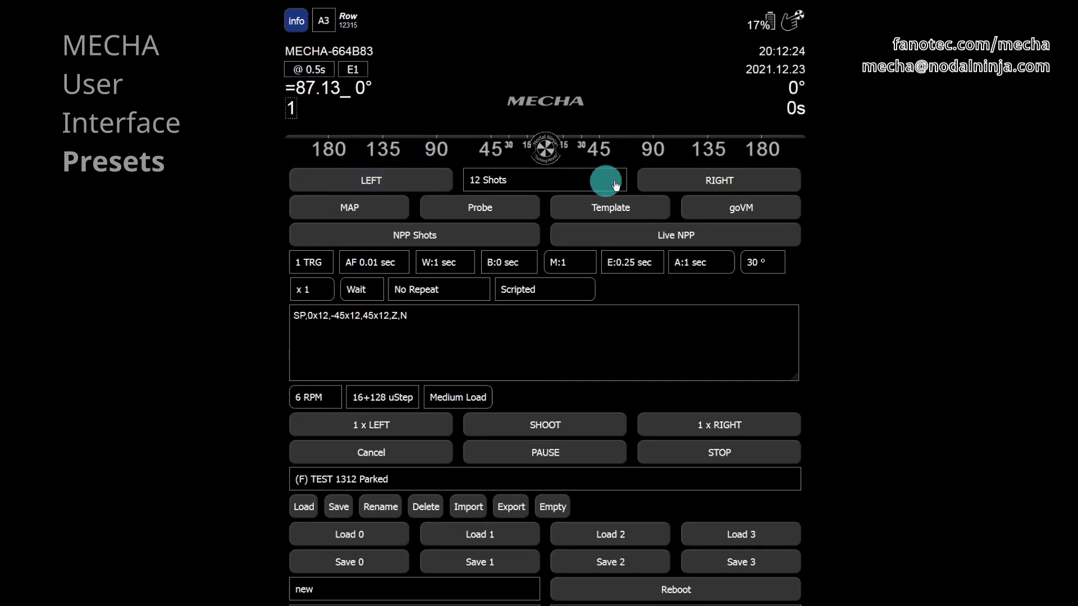
left_click(719, 179)
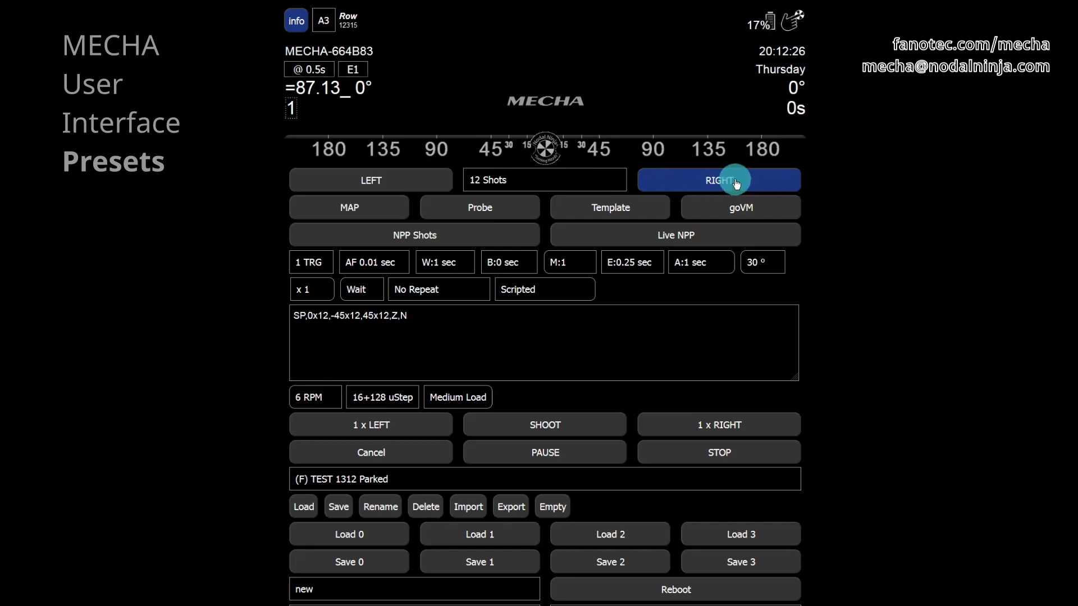
left_click(718, 180)
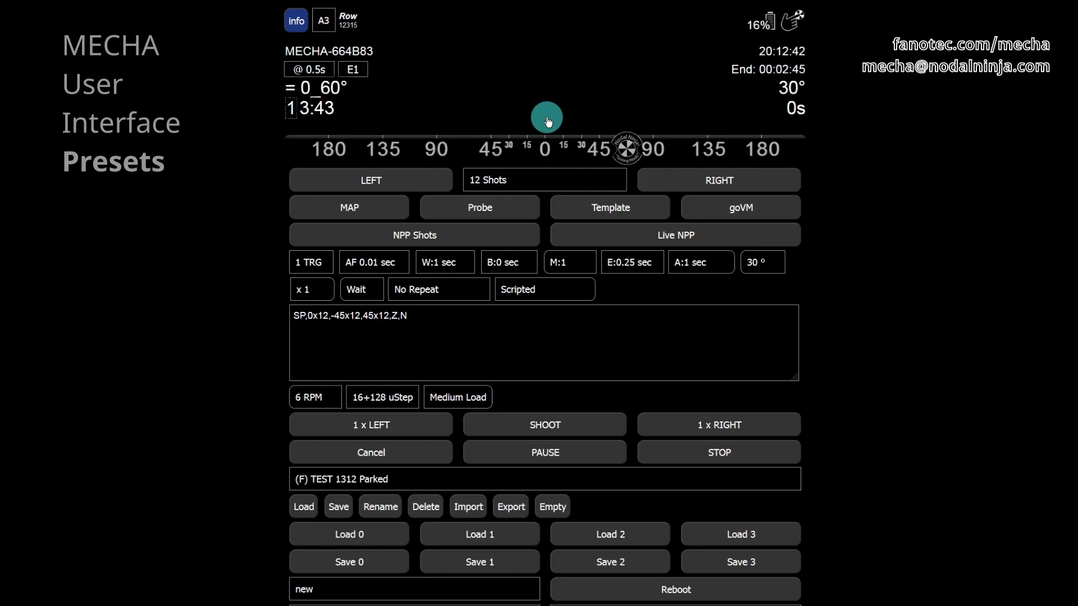
left_click(543, 452)
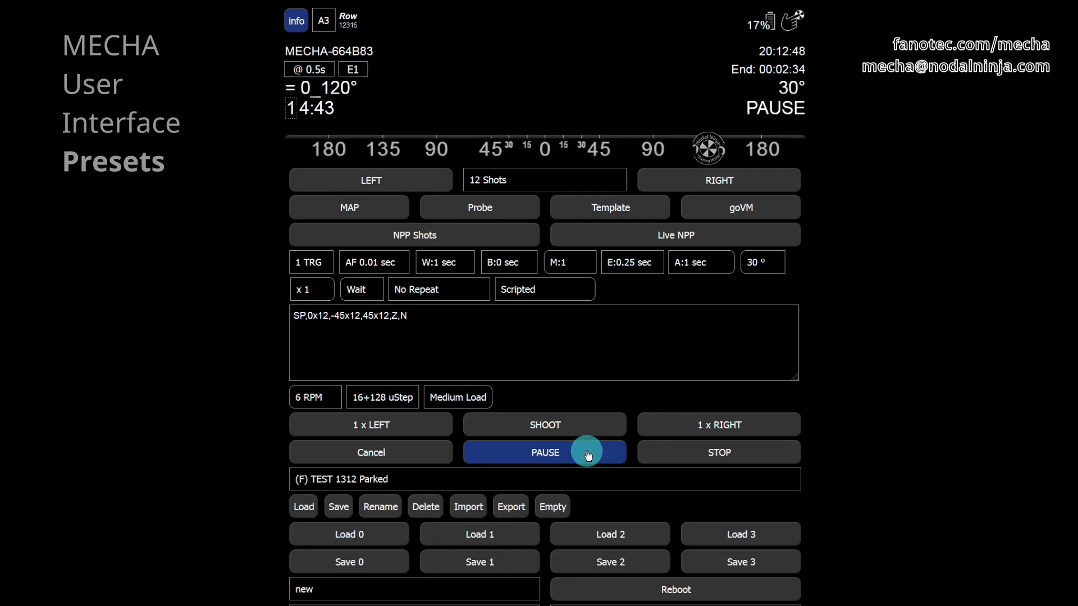
left_click(544, 453)
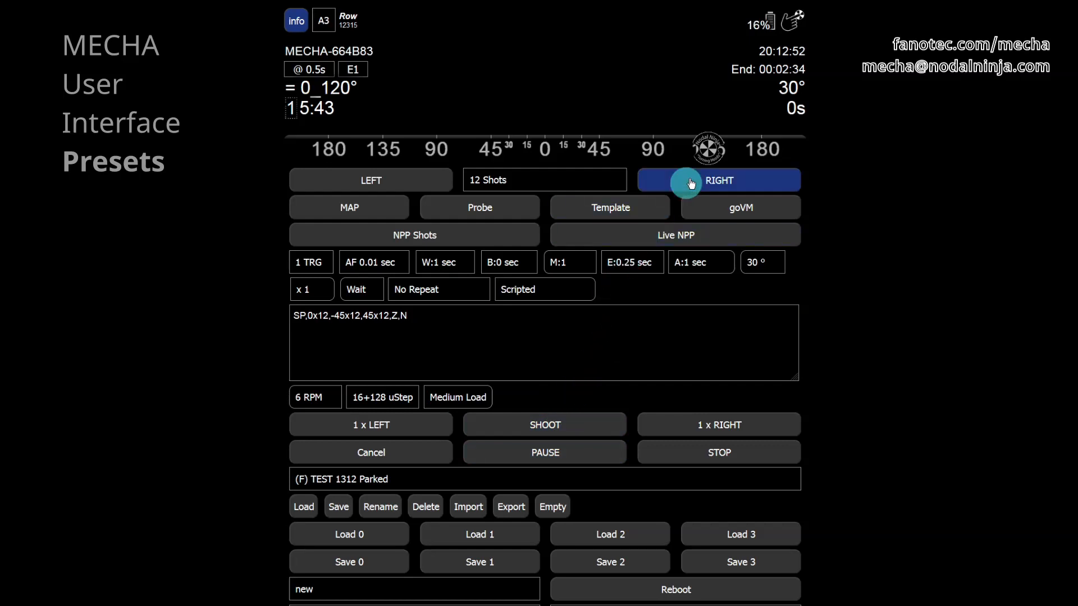
- Resume the run to the right, advance one shot right, and stop with the head at 0°
left_click(718, 180)
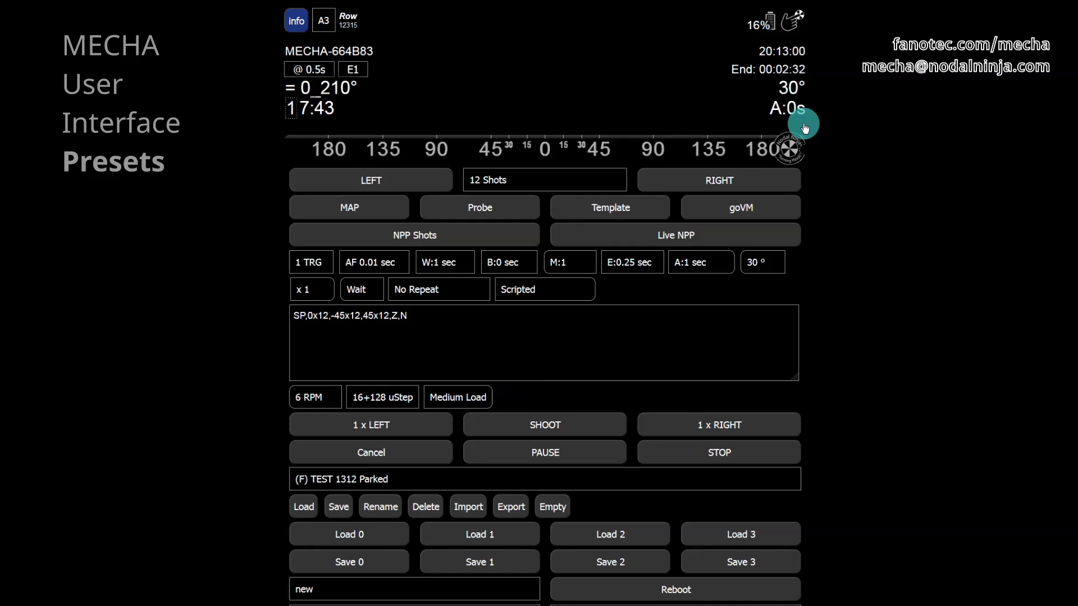
left_click(719, 424)
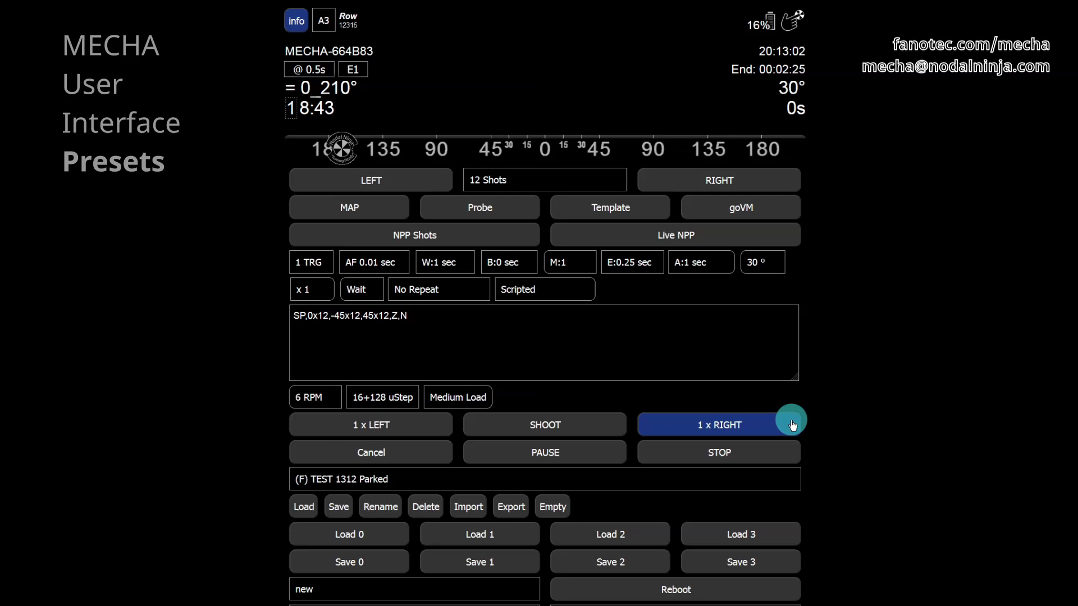
left_click(717, 424)
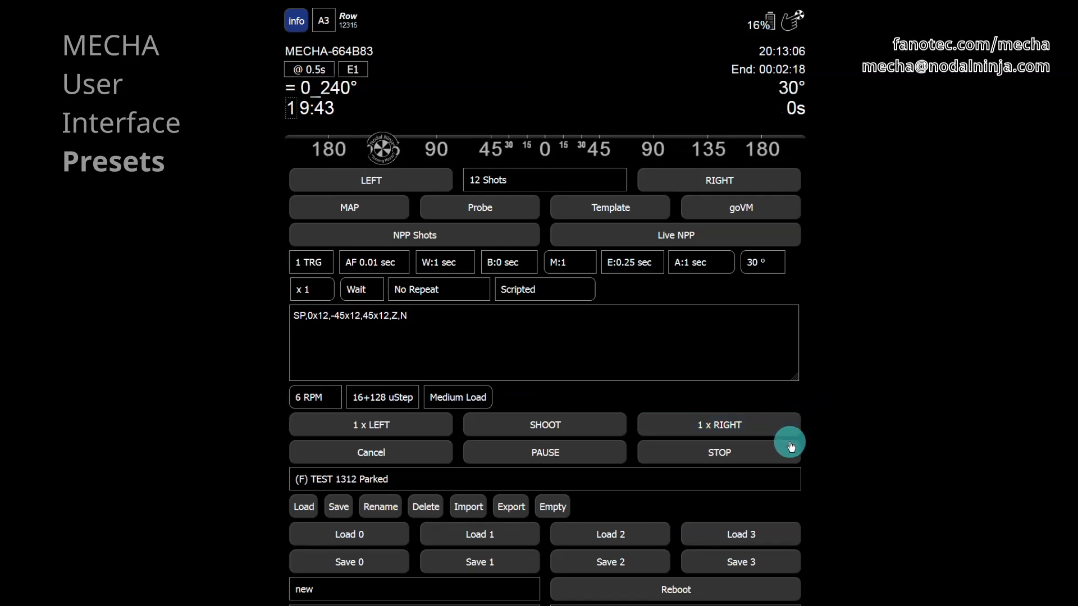
left_click(718, 452)
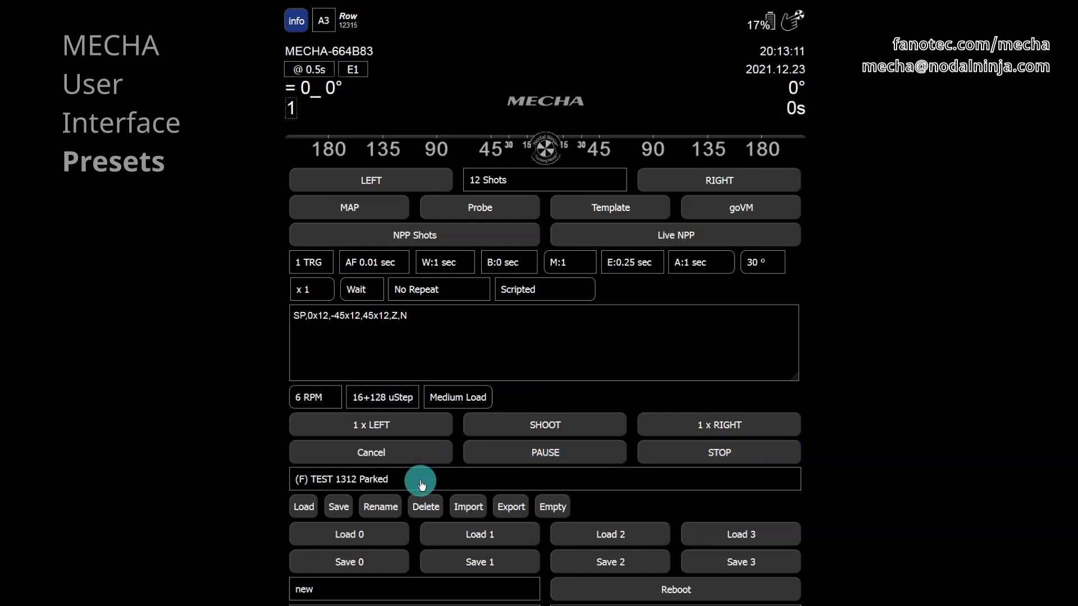
mouse_move(418, 486)
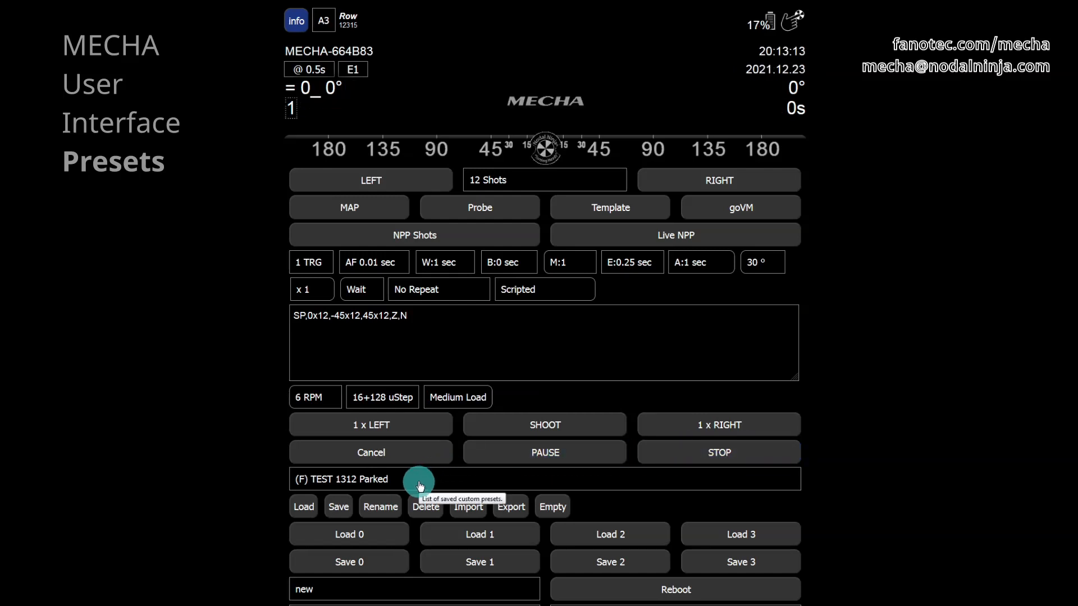
mouse_move(427, 479)
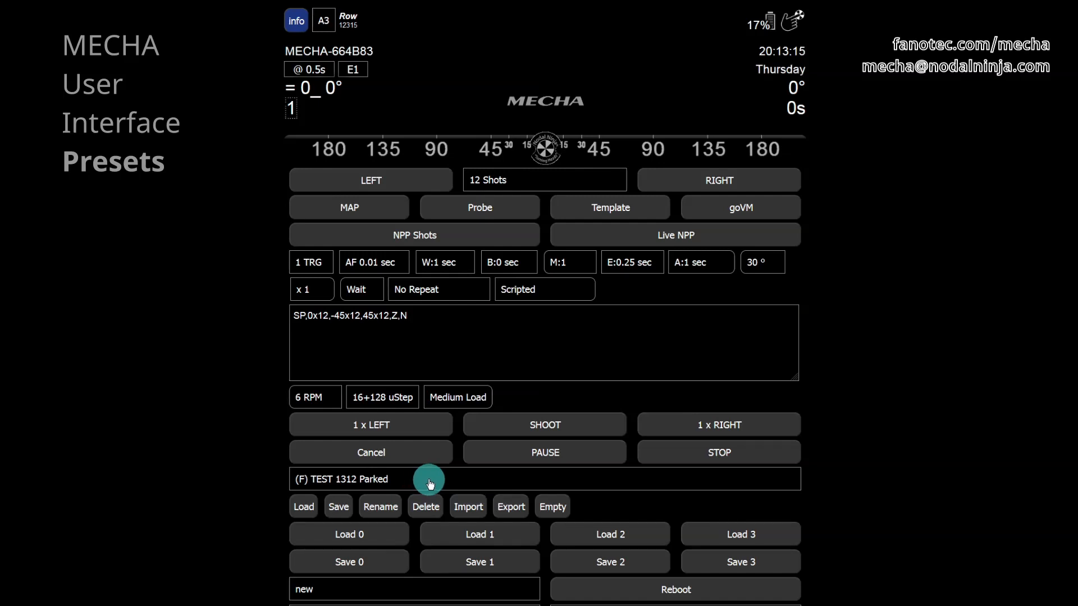
mouse_move(473, 329)
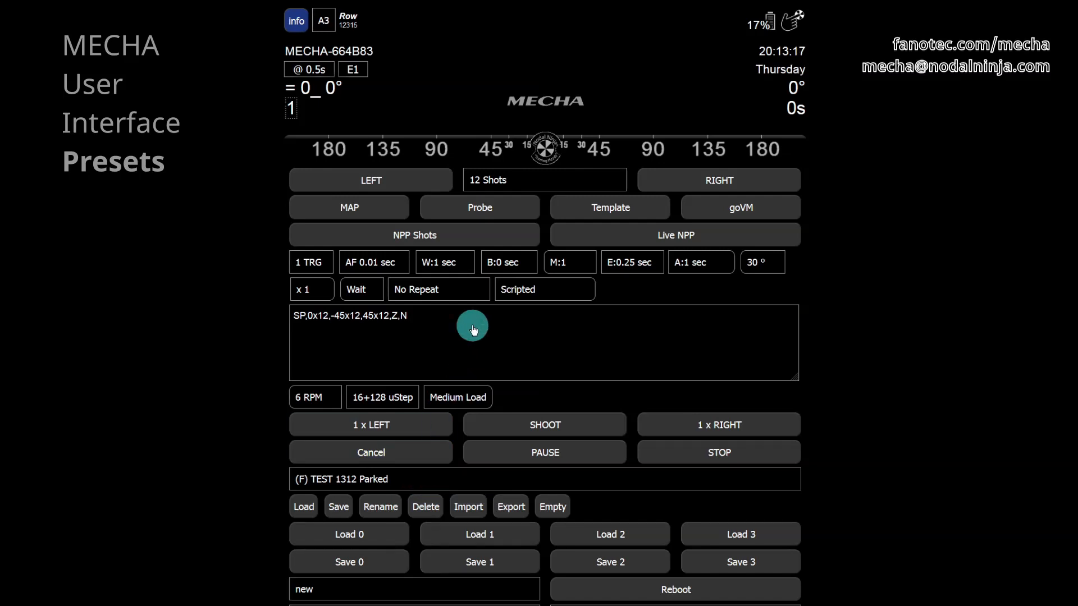
left_click(544, 180)
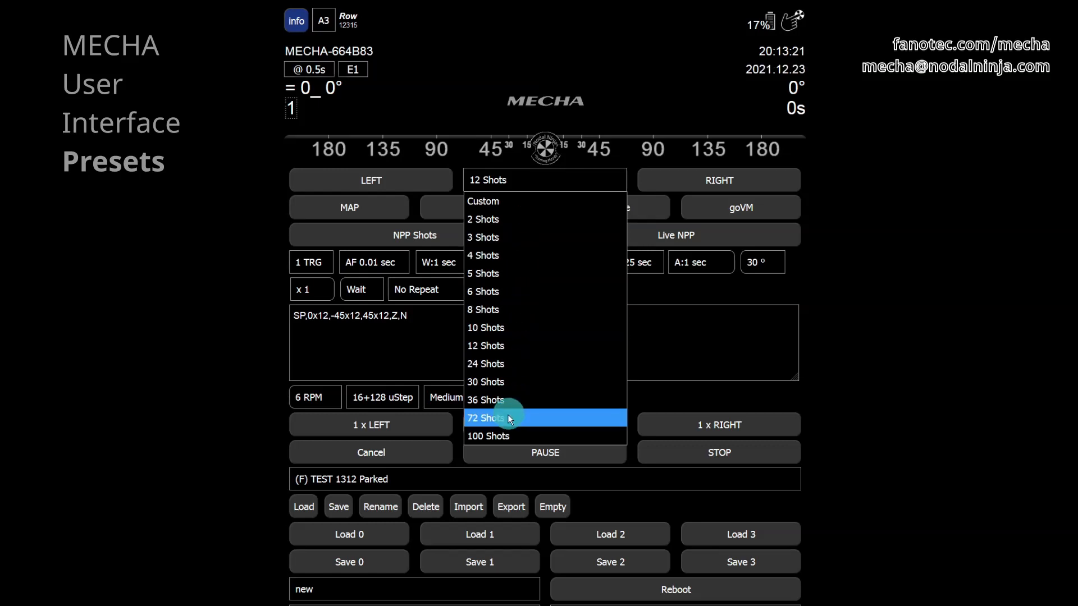
mouse_move(512, 292)
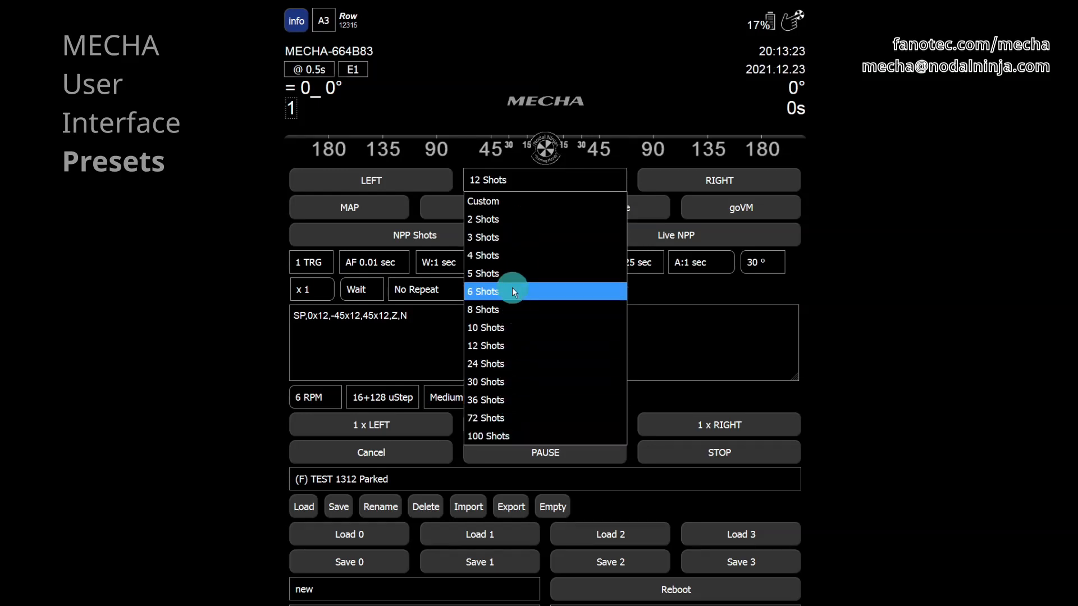
mouse_move(529, 326)
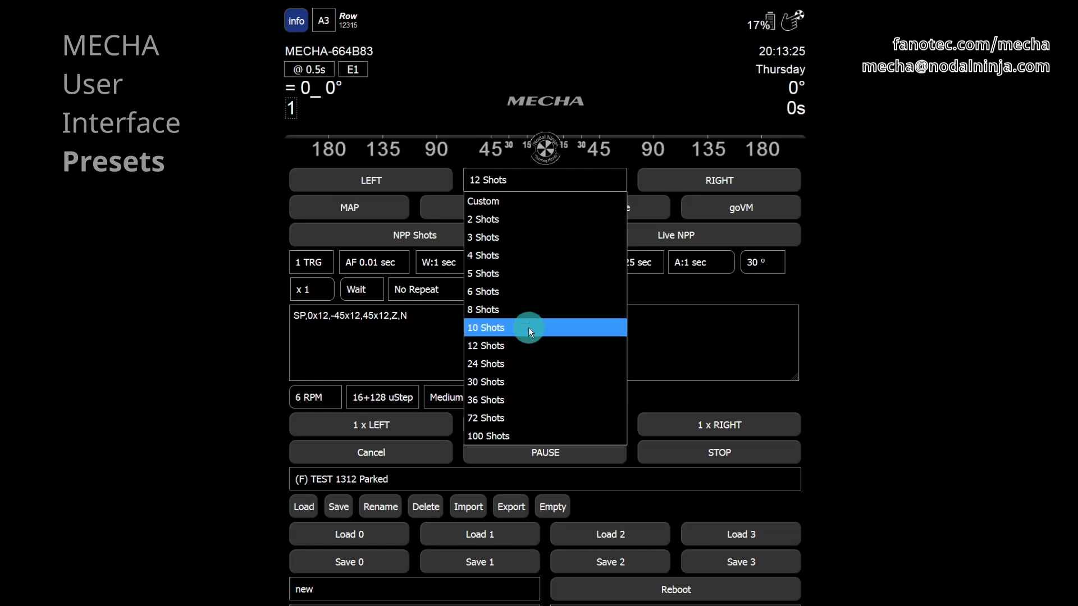
mouse_move(554, 332)
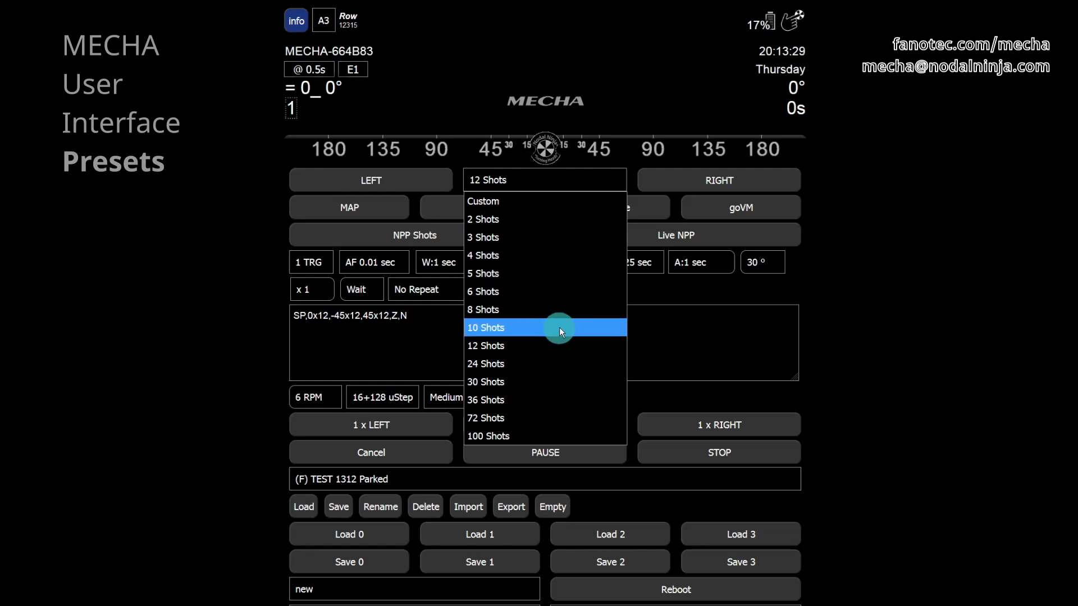
left_click(544, 327)
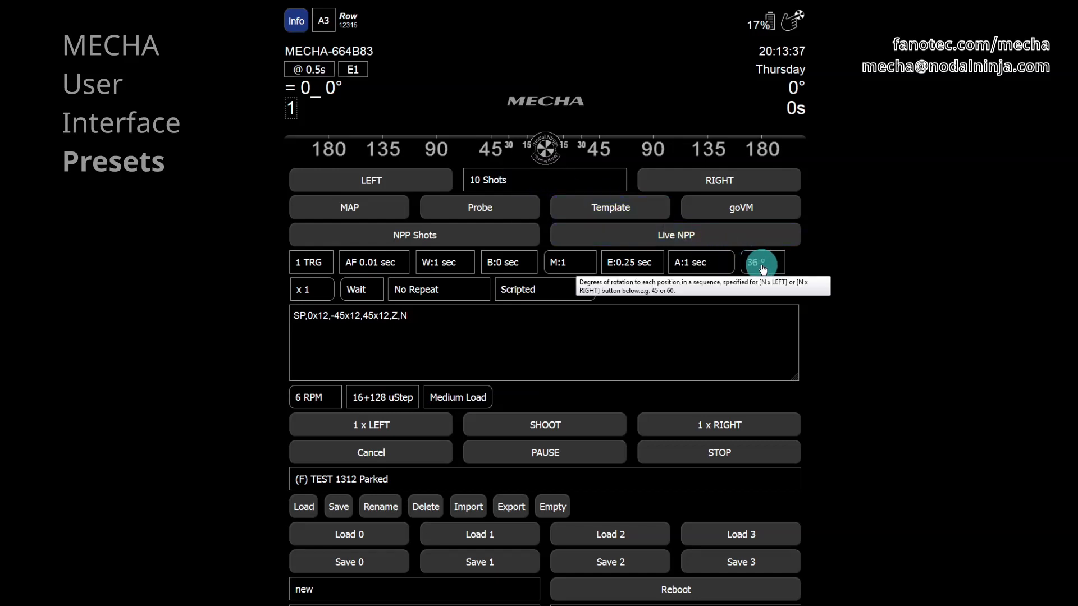
left_click(543, 179)
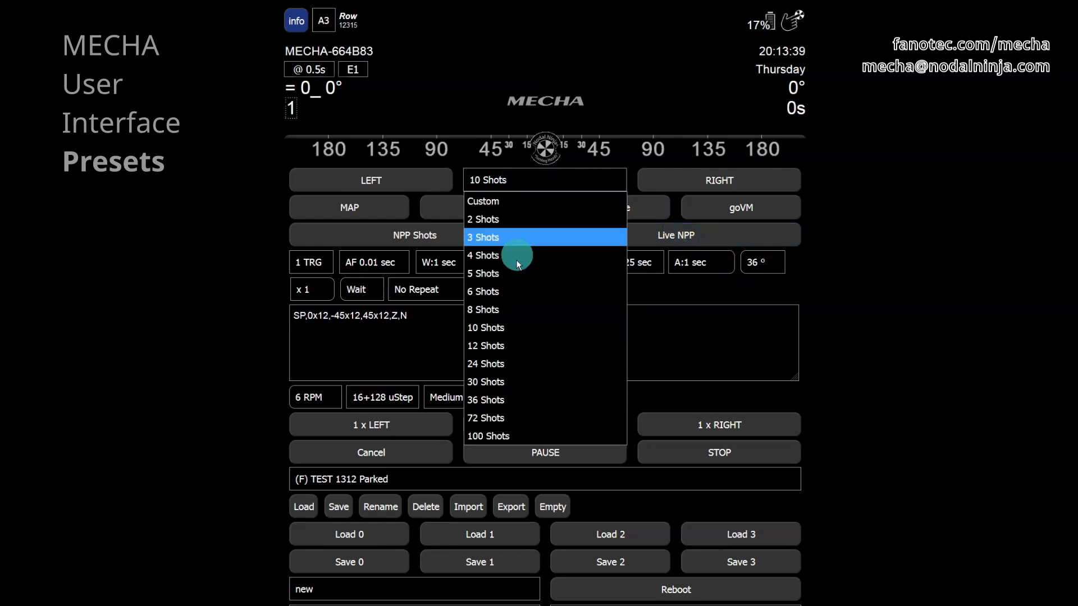
left_click(485, 346)
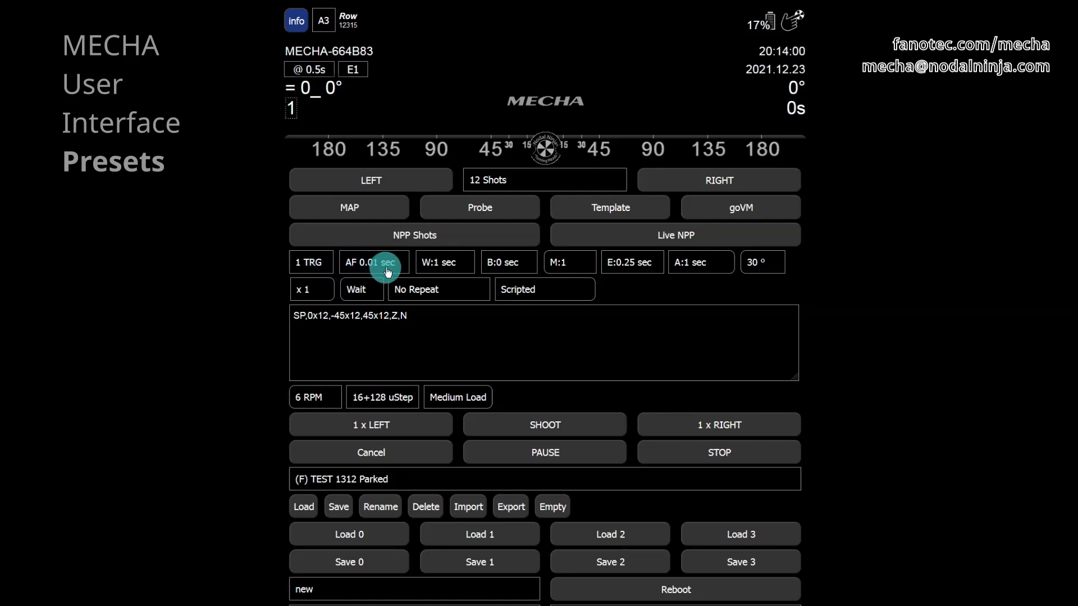
left_click(374, 261)
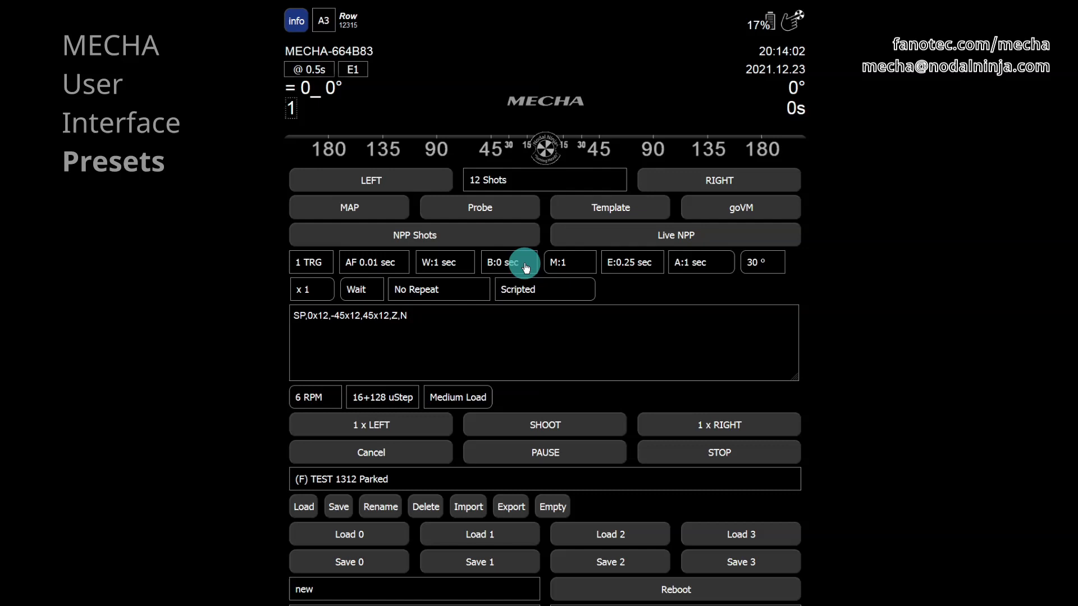
mouse_move(587, 266)
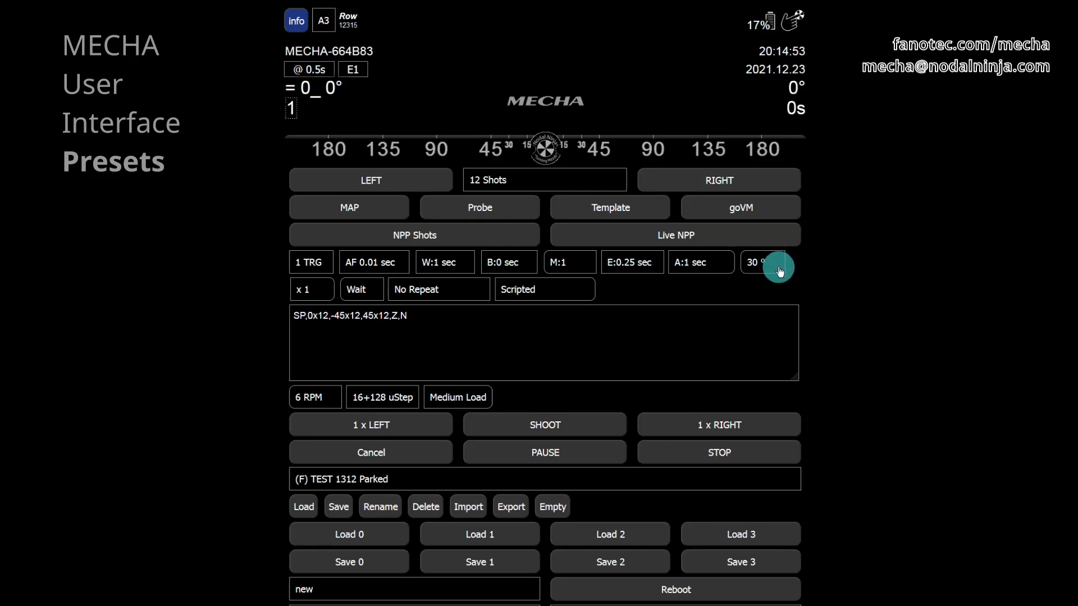
left_click(370, 424)
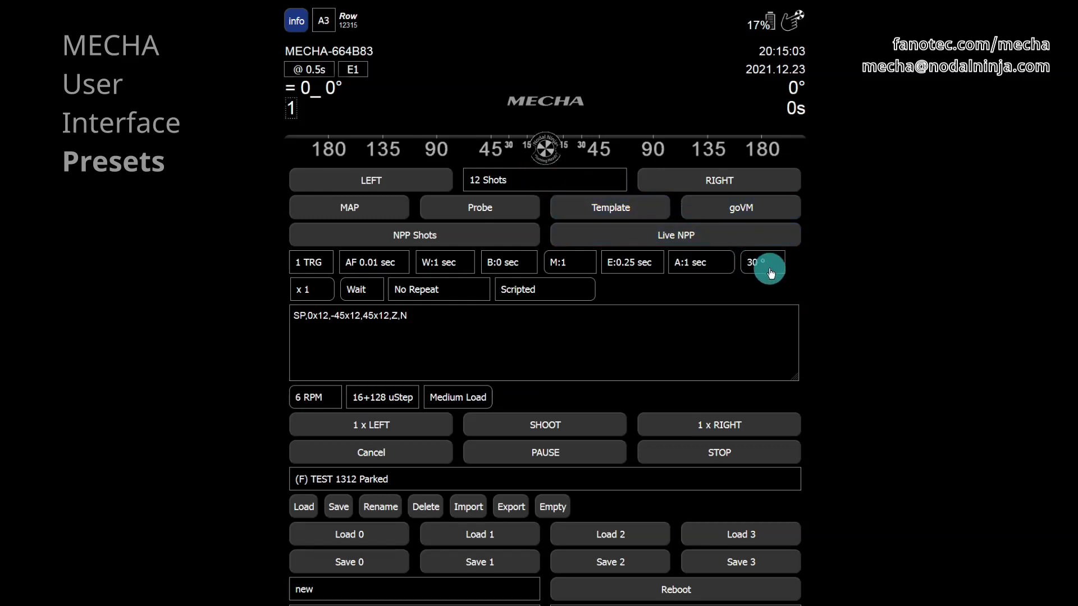
mouse_move(763, 262)
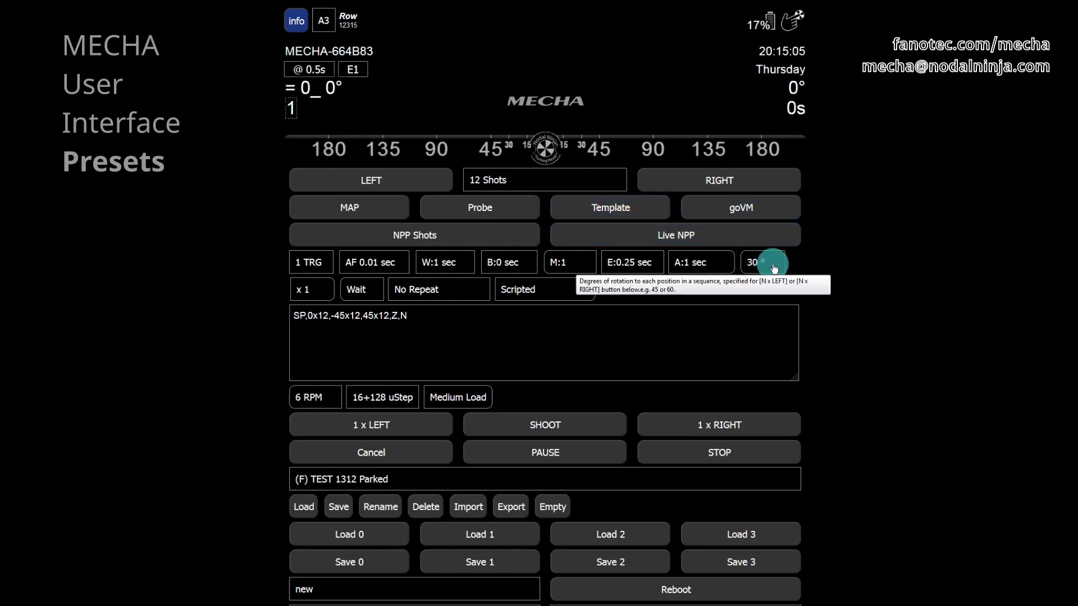
mouse_move(520, 183)
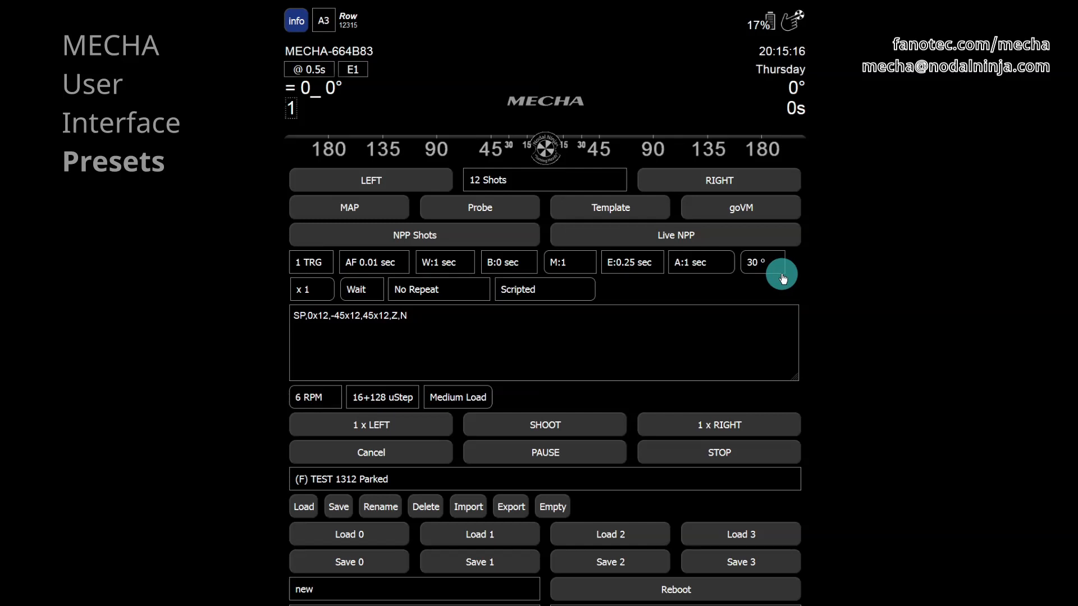
mouse_move(311, 289)
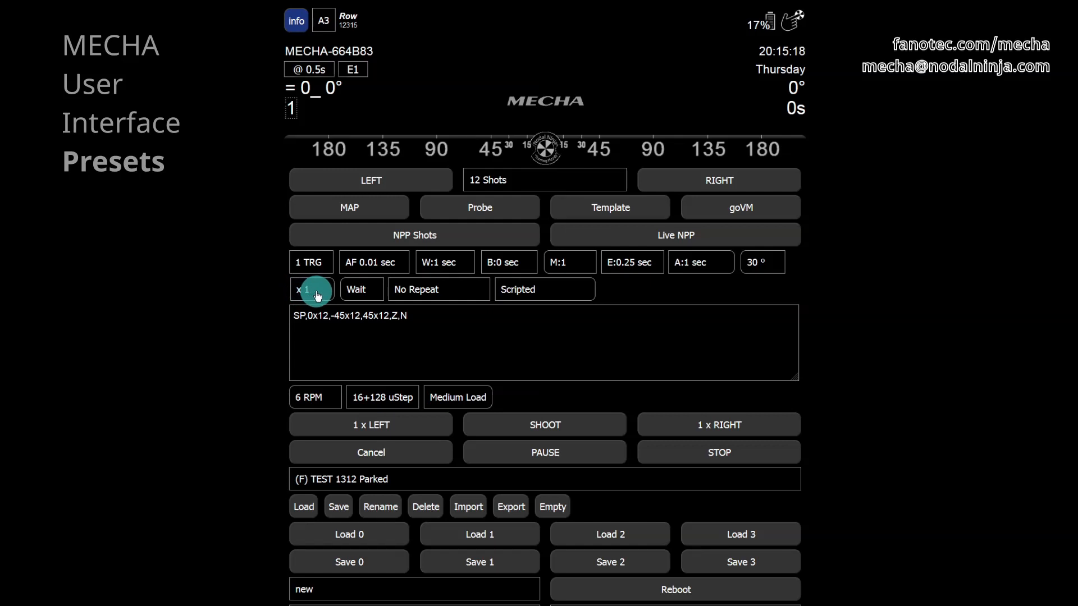
left_click(311, 288)
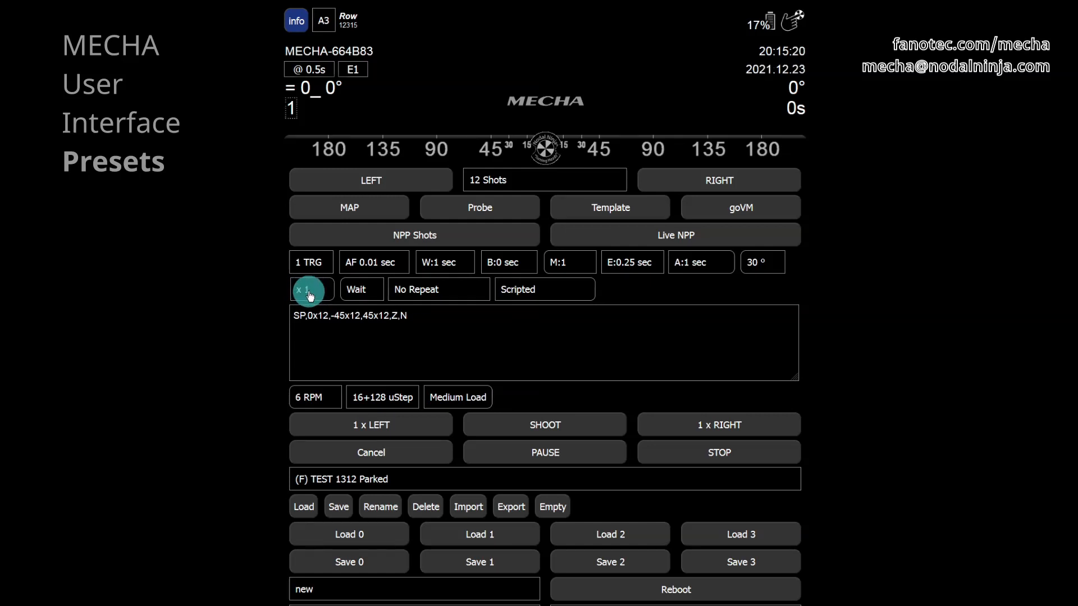
left_click(718, 425)
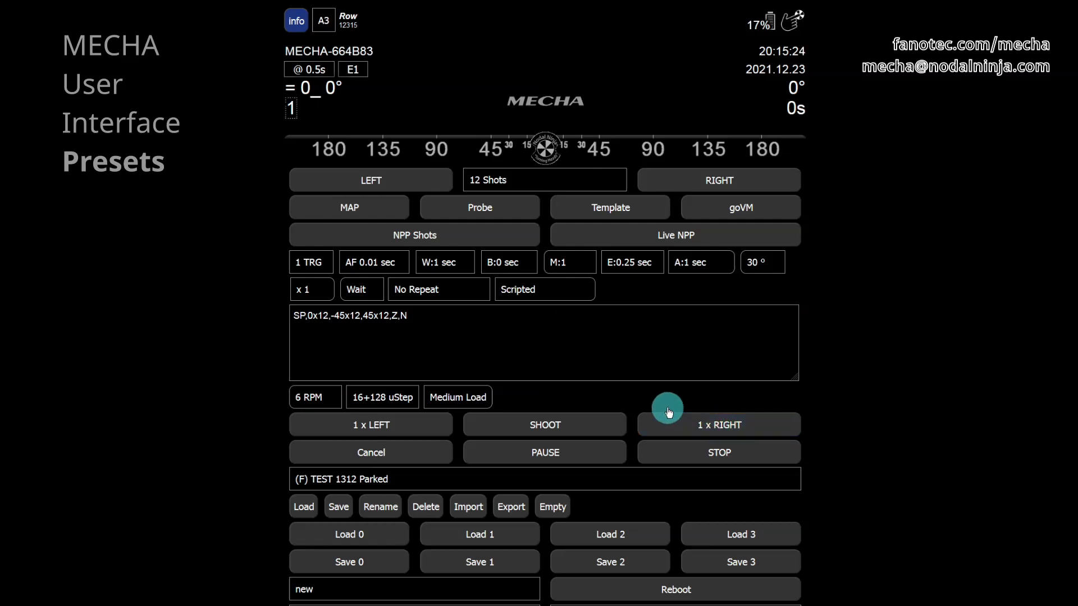
left_click(360, 288)
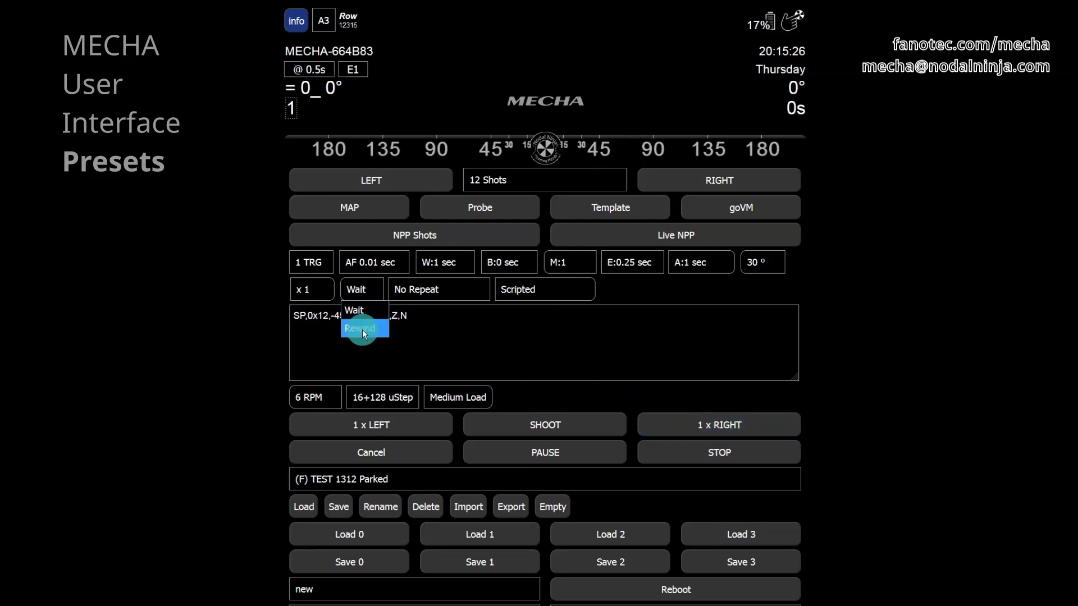
mouse_move(364, 310)
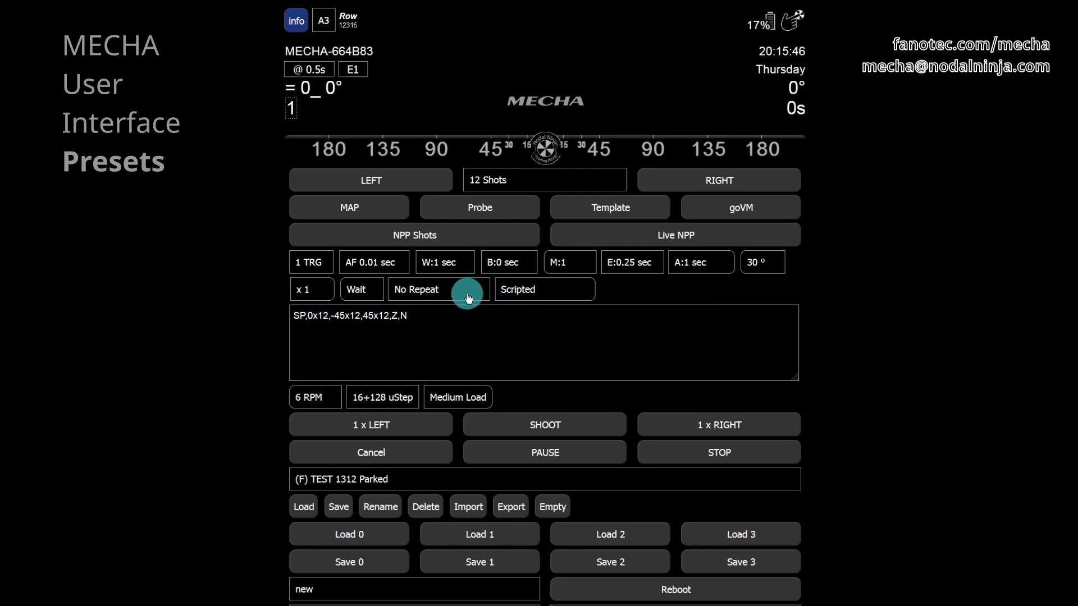
left_click(439, 290)
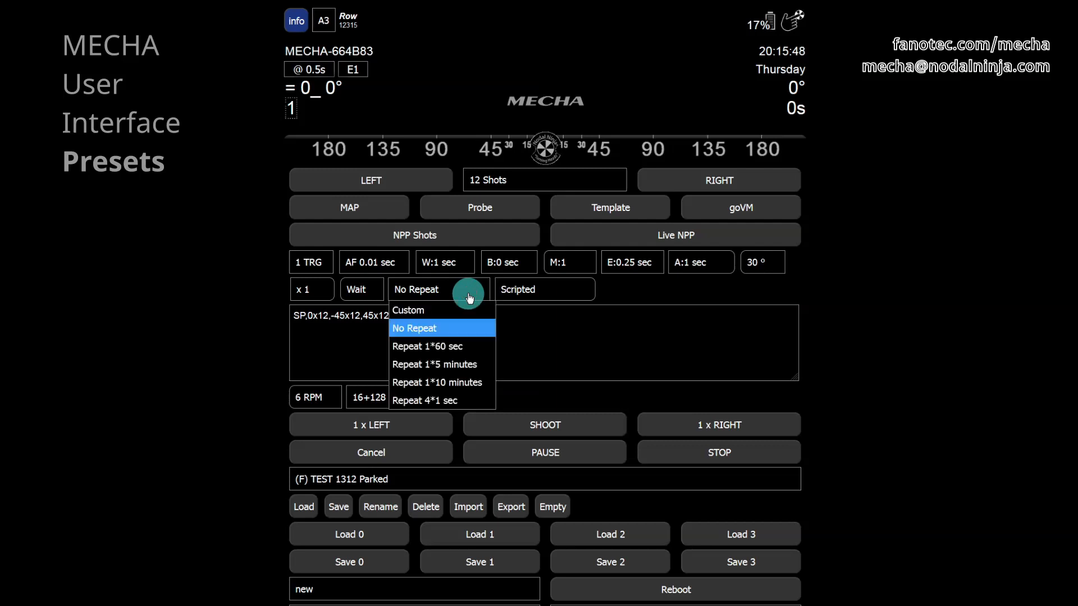
left_click(415, 328)
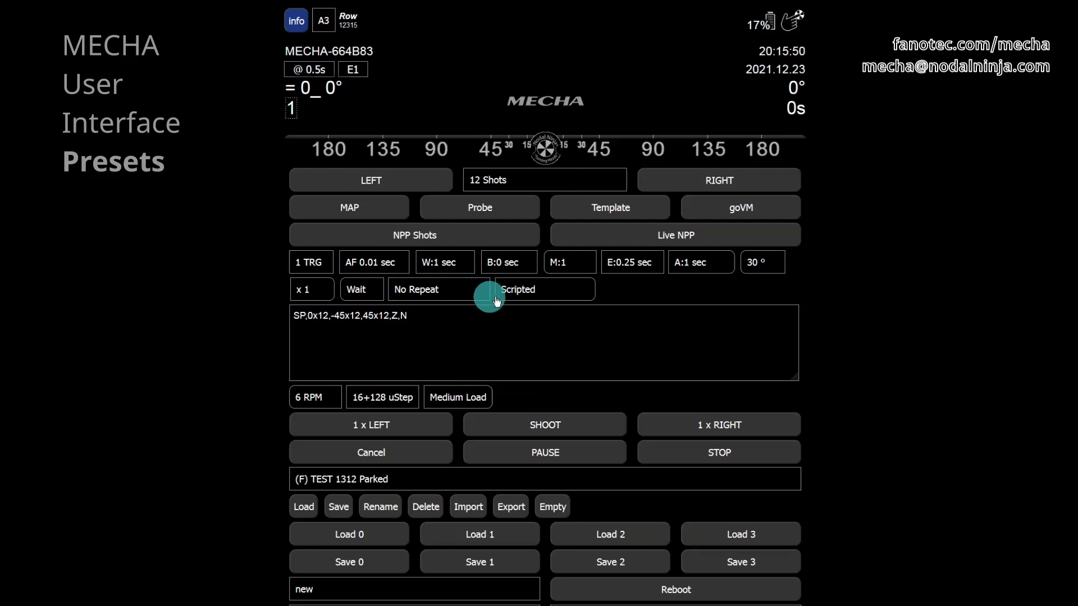
mouse_move(567, 296)
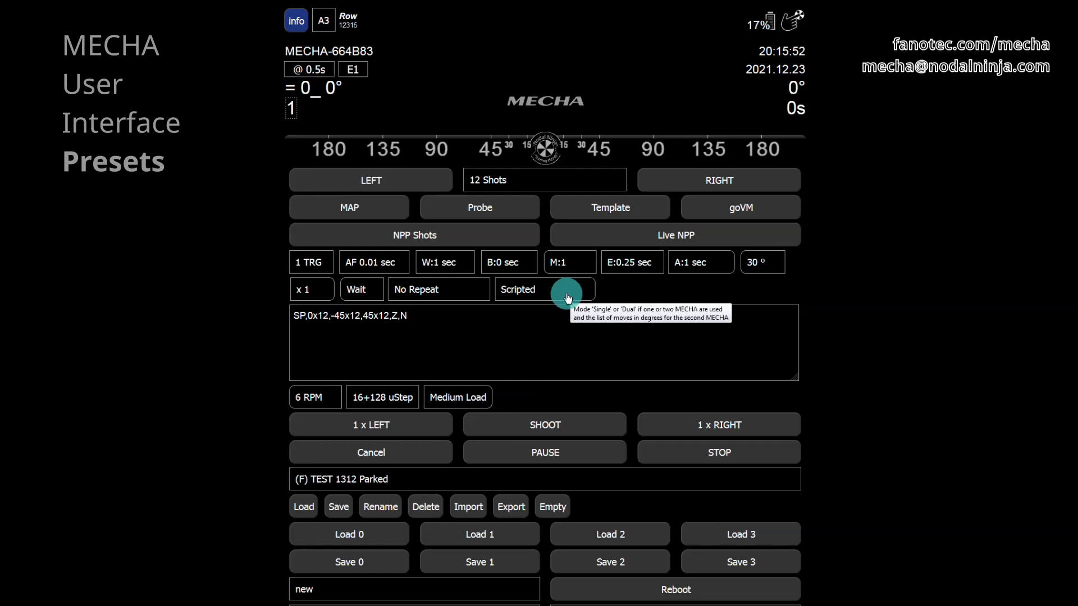
mouse_move(336, 334)
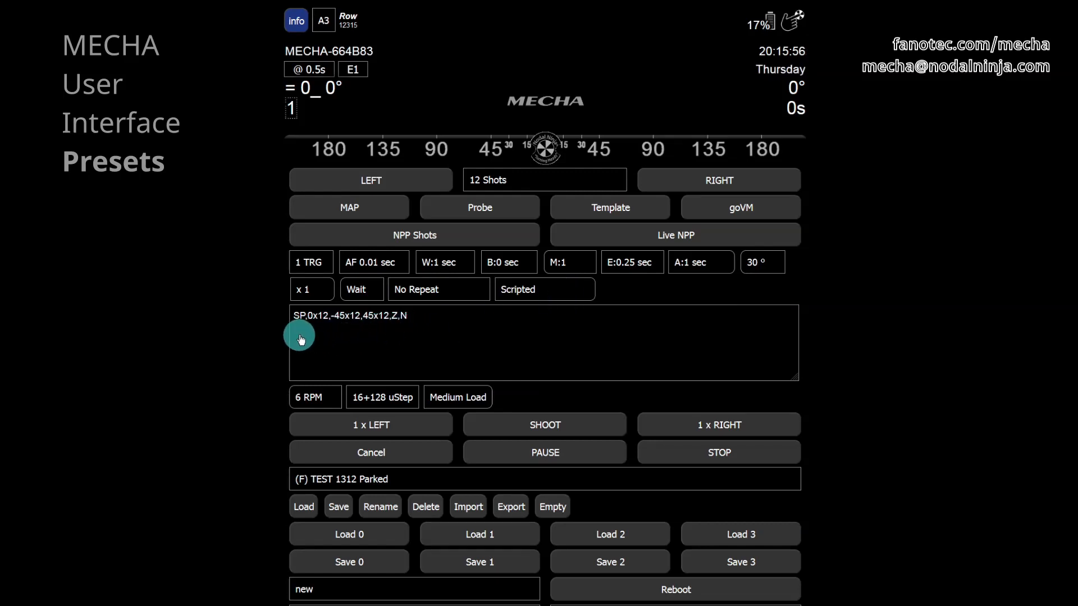
mouse_move(404, 334)
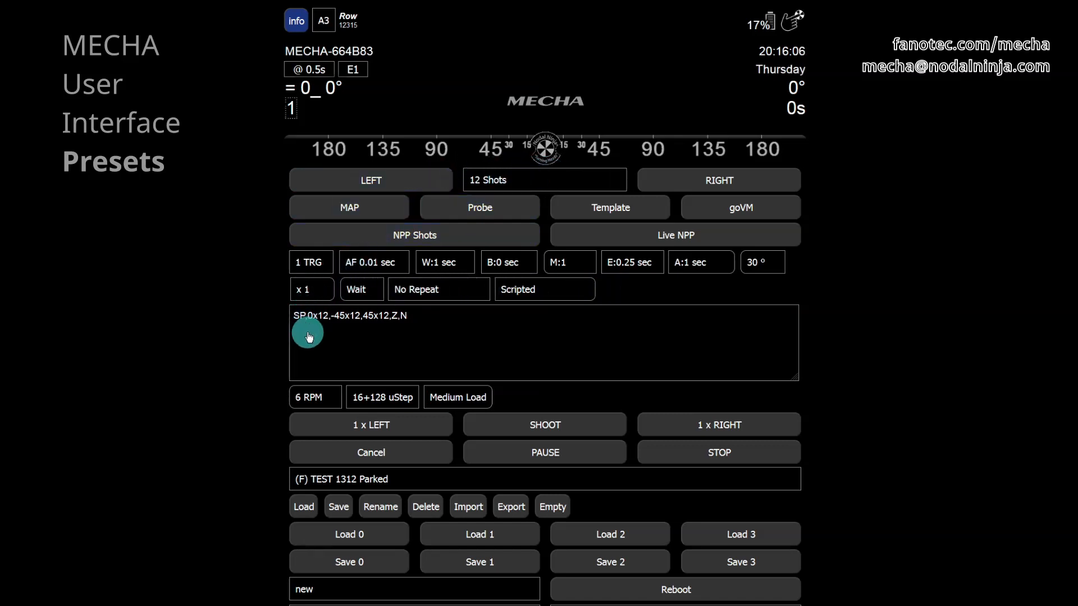
mouse_move(412, 342)
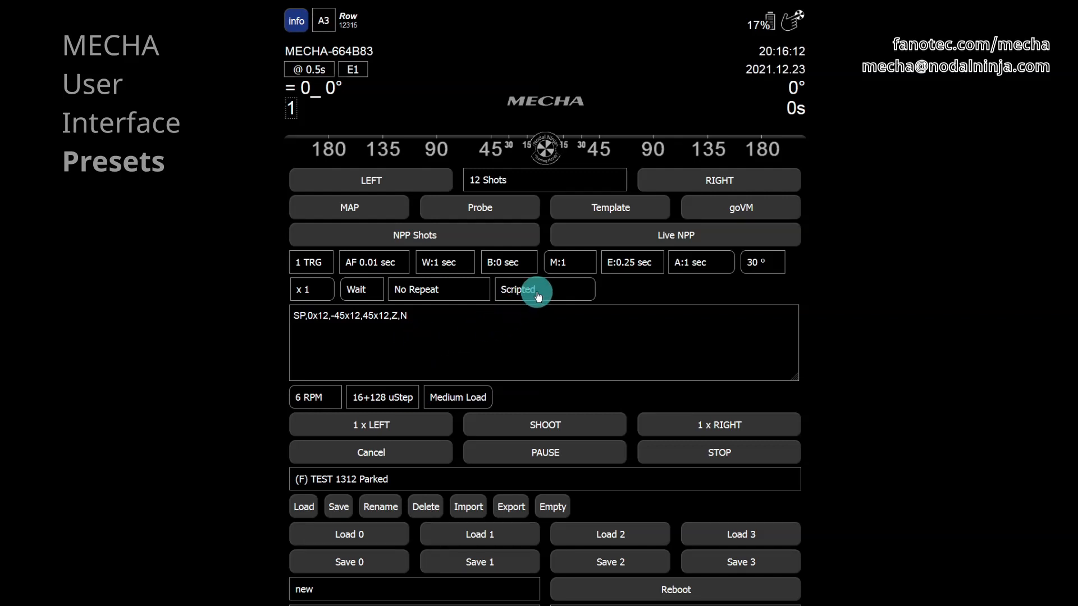
left_click(543, 288)
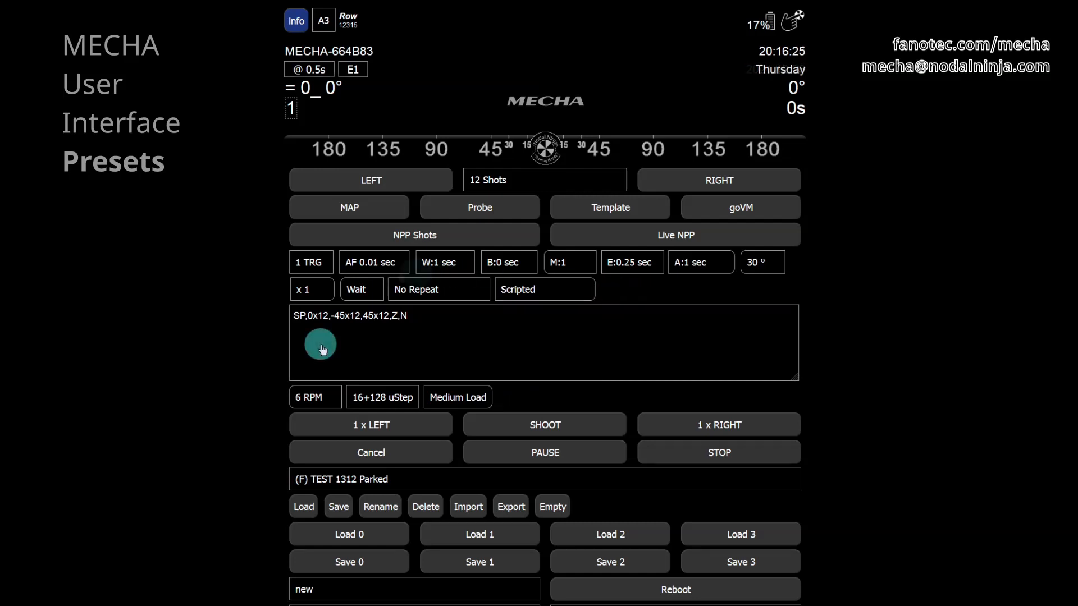
left_click(314, 397)
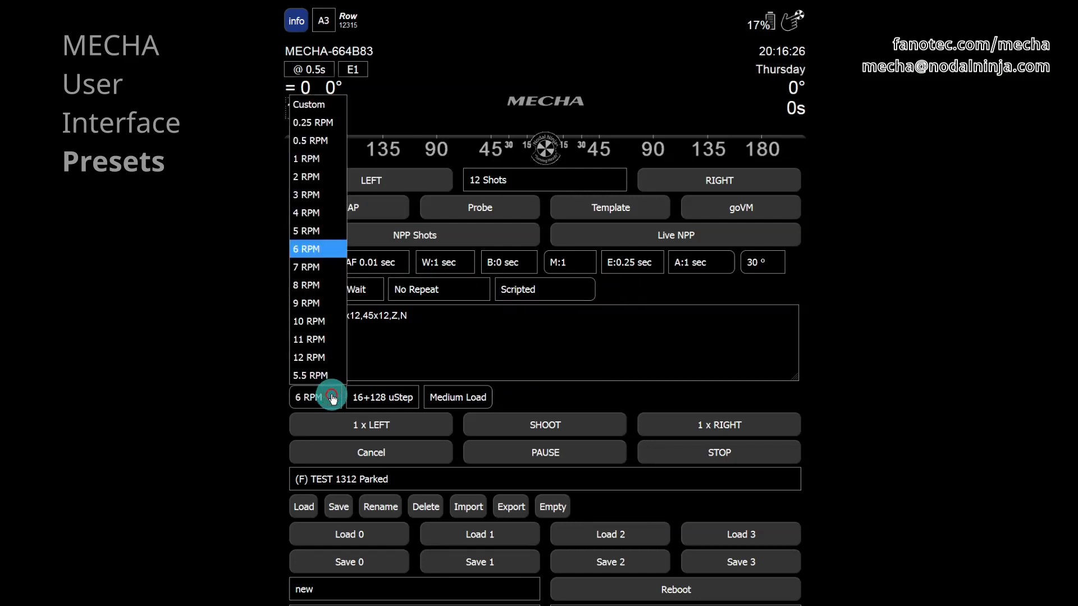
mouse_move(333, 397)
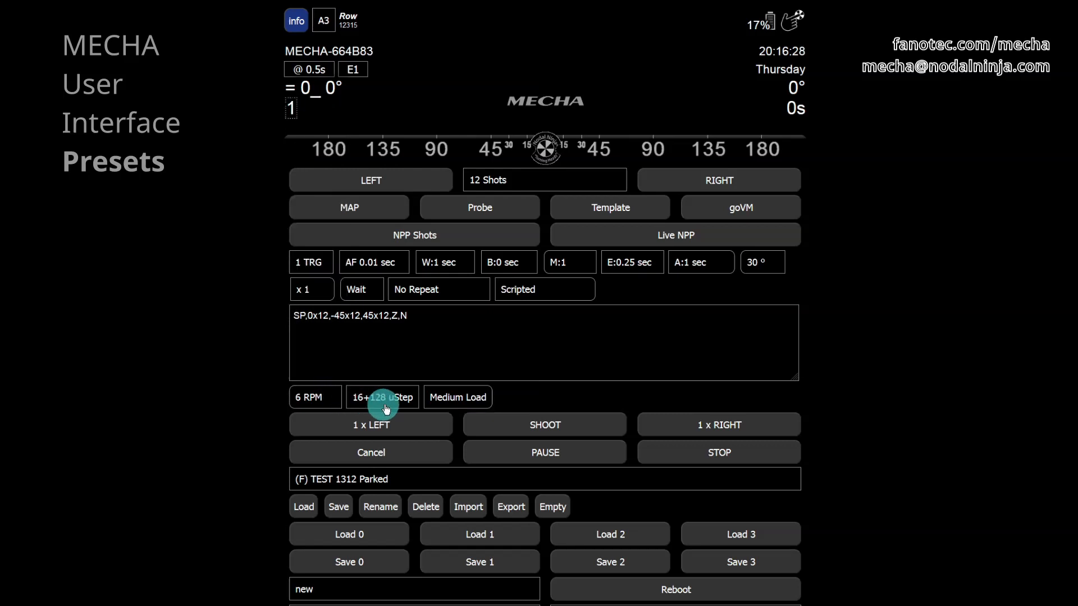
left_click(382, 397)
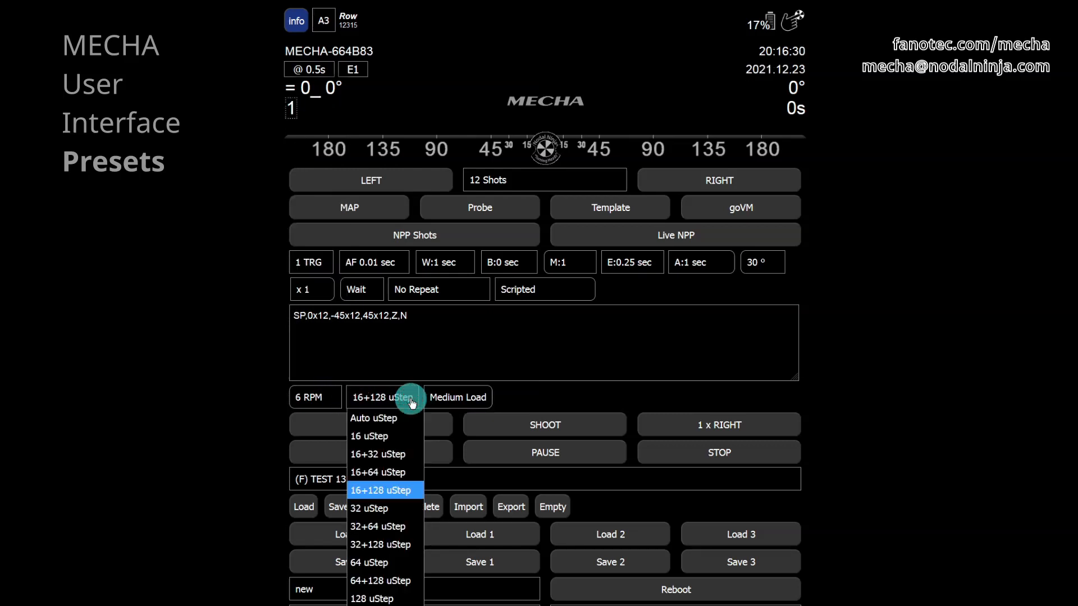
left_click(384, 491)
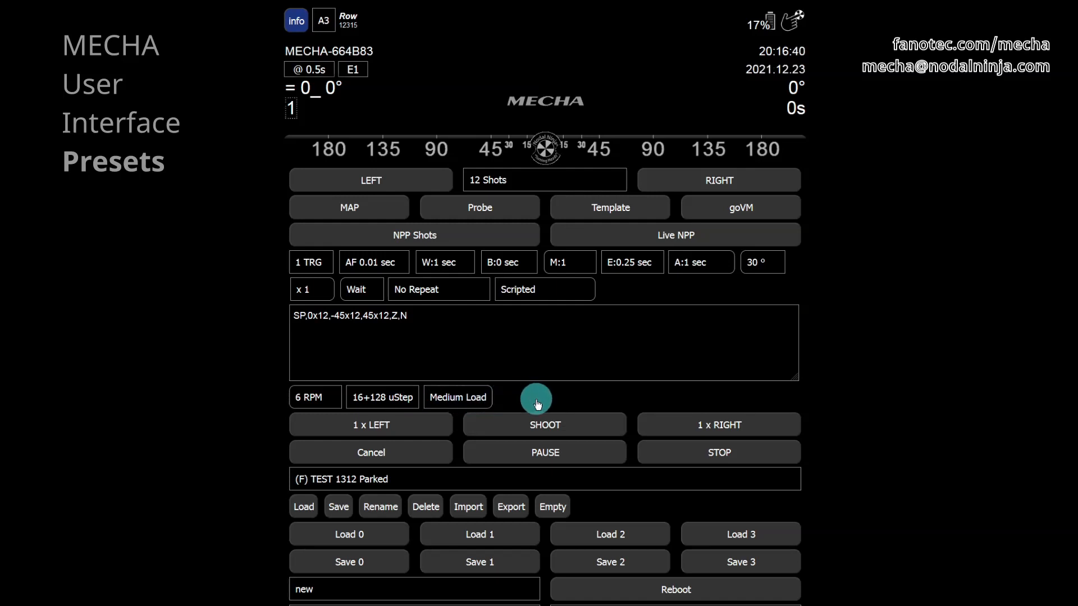
mouse_move(556, 323)
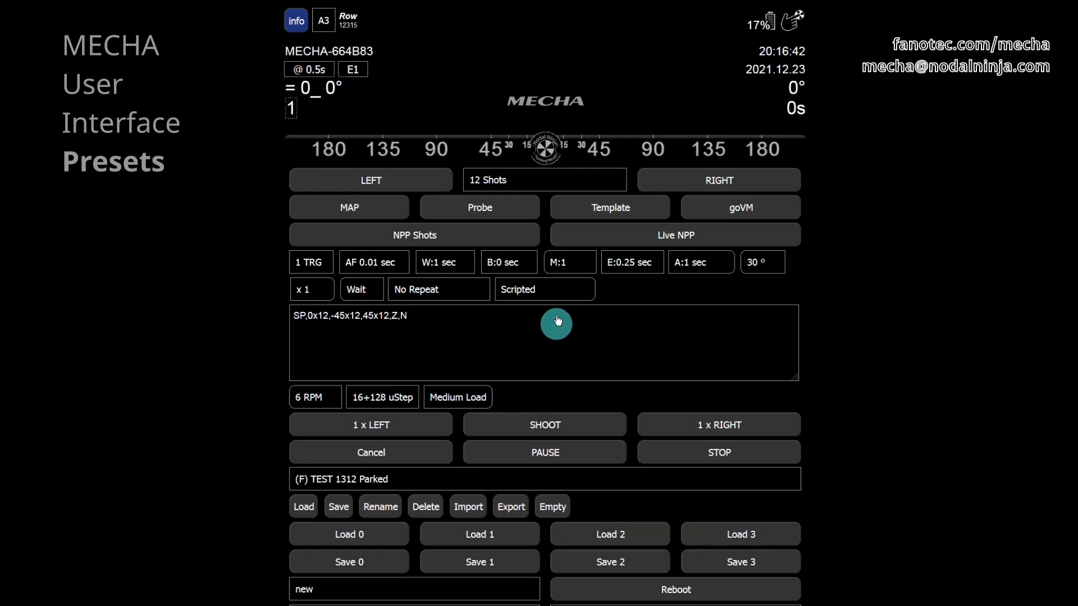
- Set 8 shots per rotation, A delay 2 seconds, and Rewind after the run
left_click(543, 179)
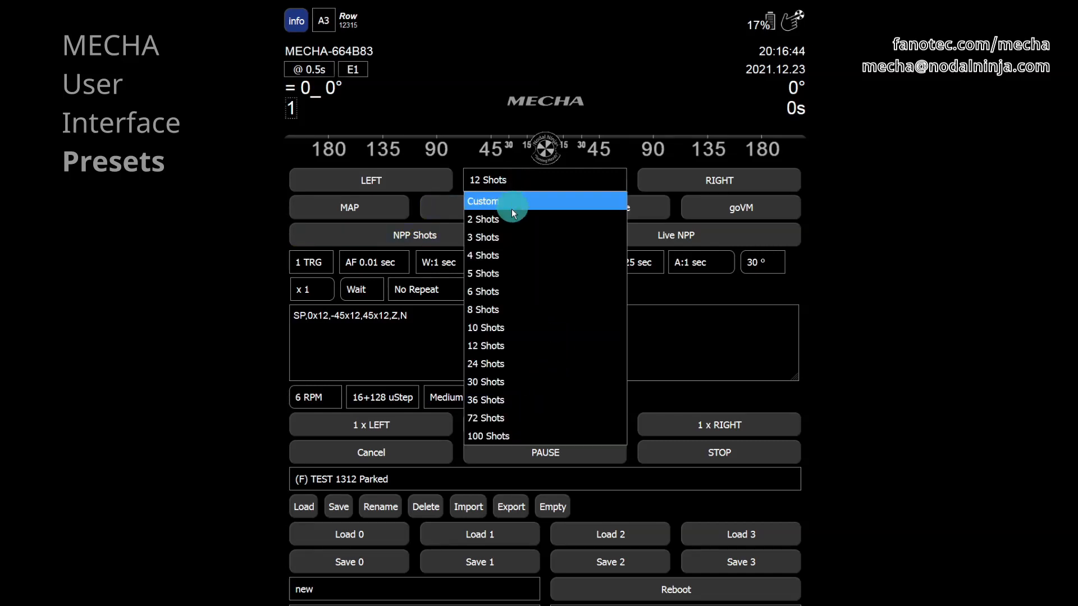
mouse_move(490, 310)
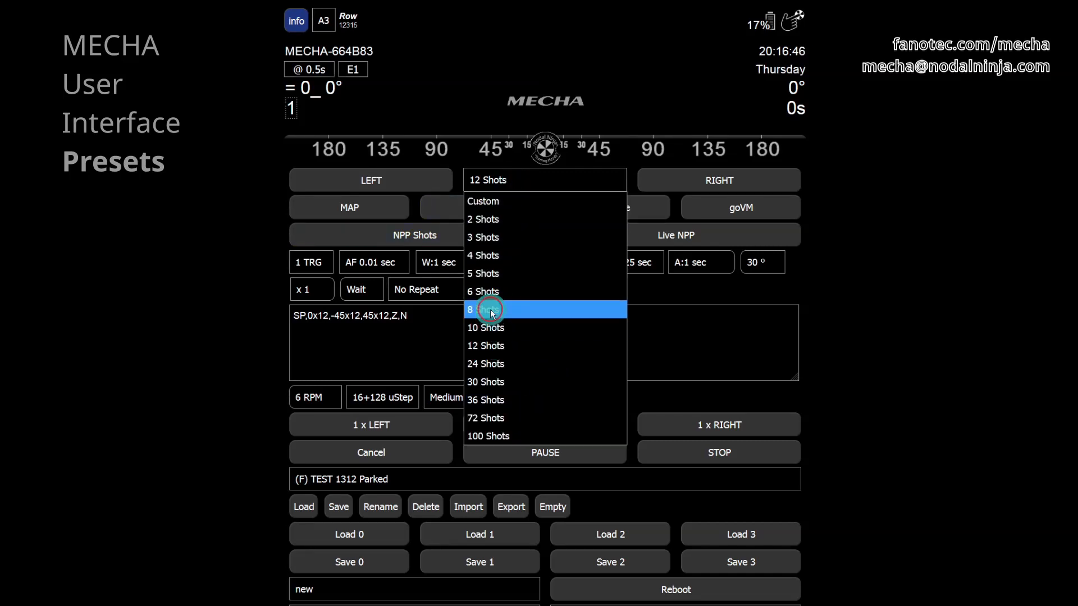
left_click(697, 263)
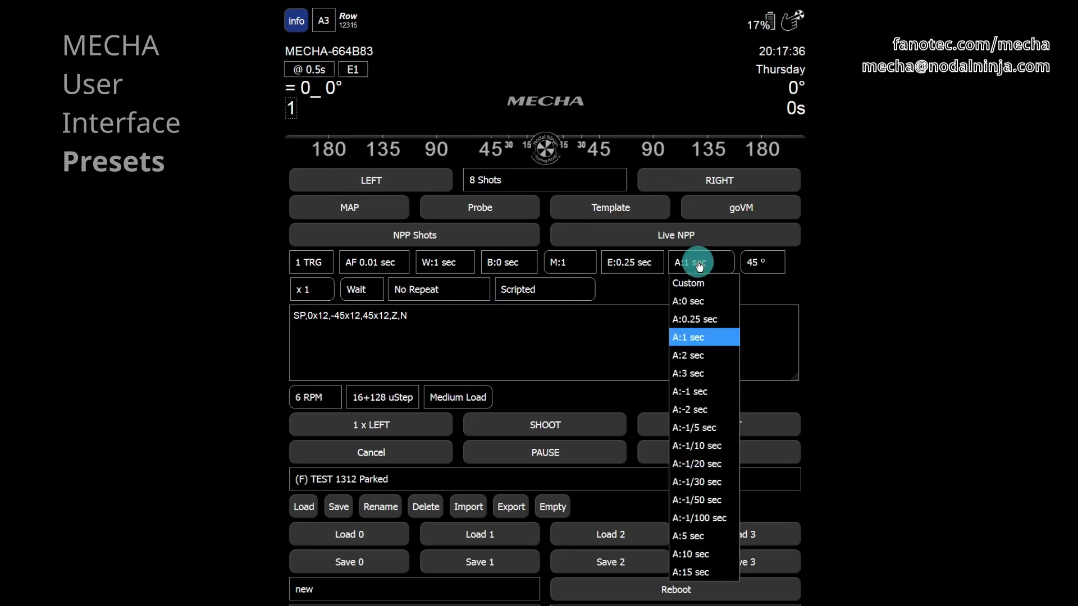
left_click(687, 356)
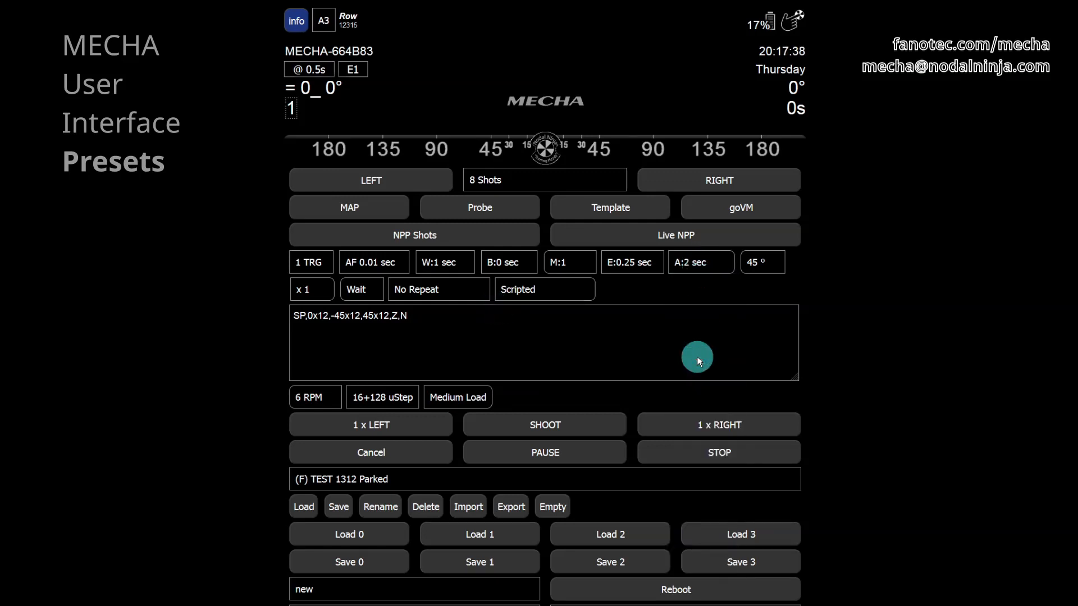
mouse_move(687, 287)
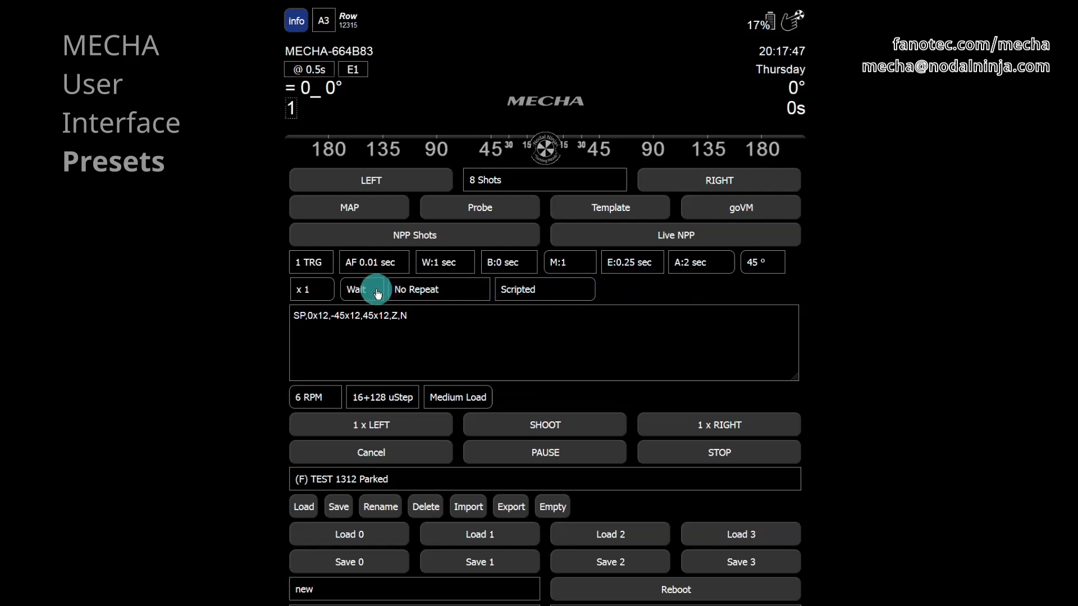
left_click(360, 288)
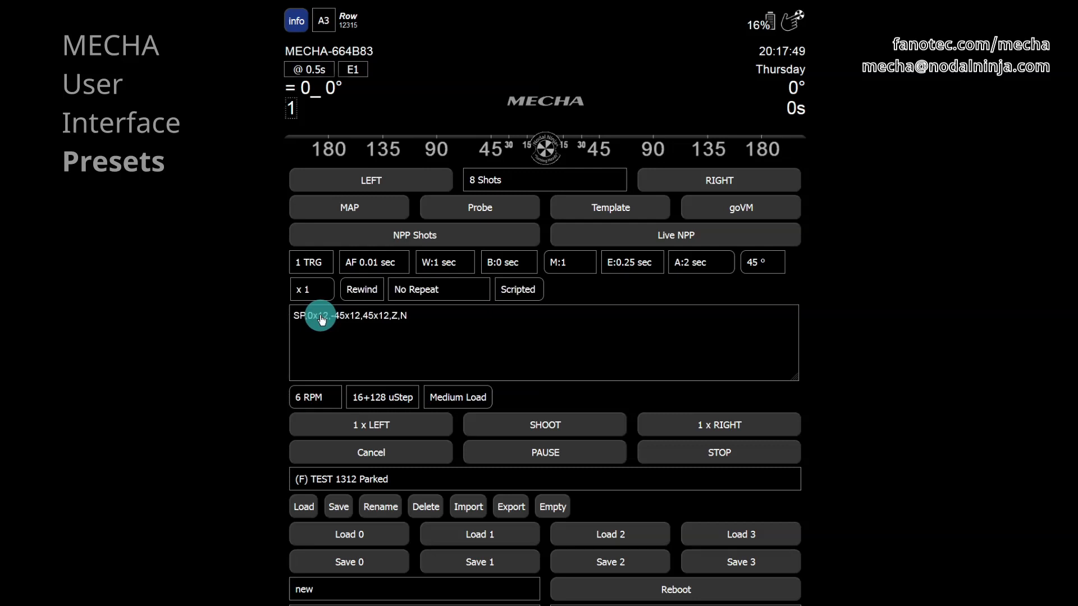
- Edit the rotation script to SP,0x8,-45x8,45x8,Z,N
left_click(320, 315)
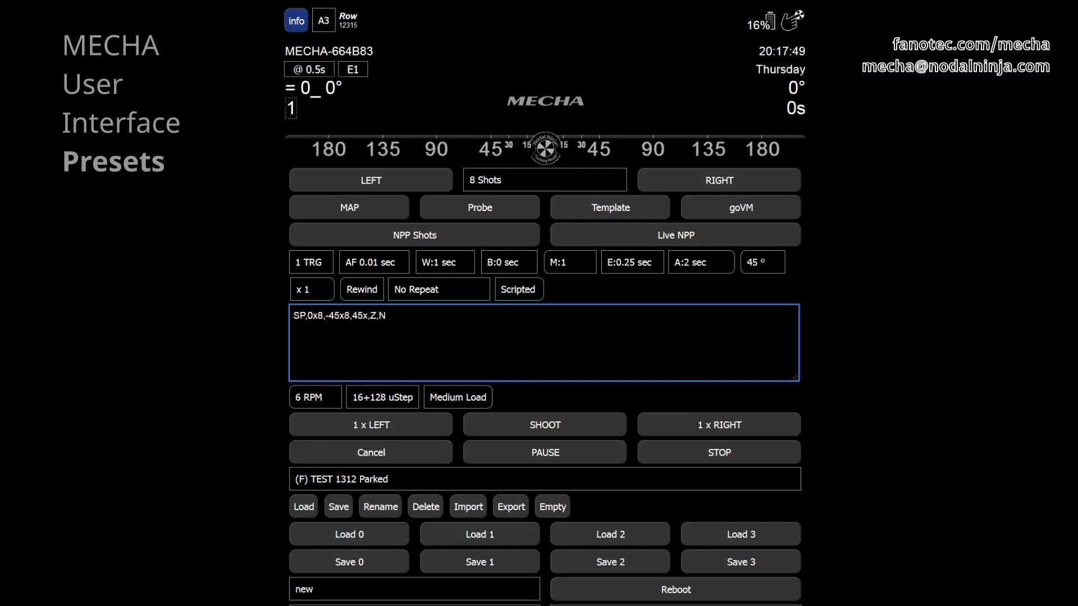
left_click(338, 506)
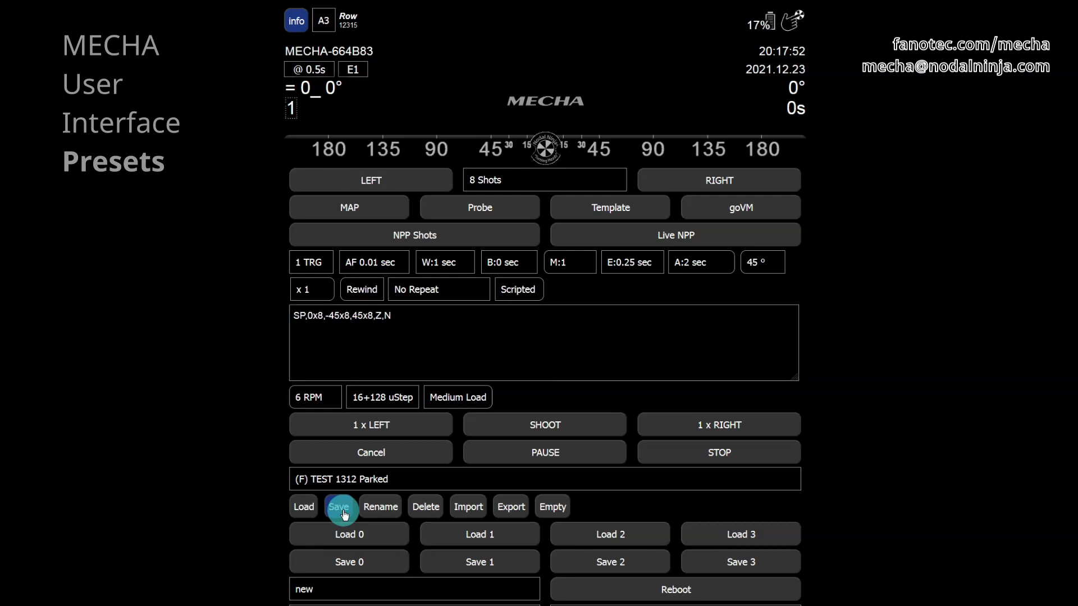
- Save the current settings as a new preset named MyPreset01
left_click(338, 506)
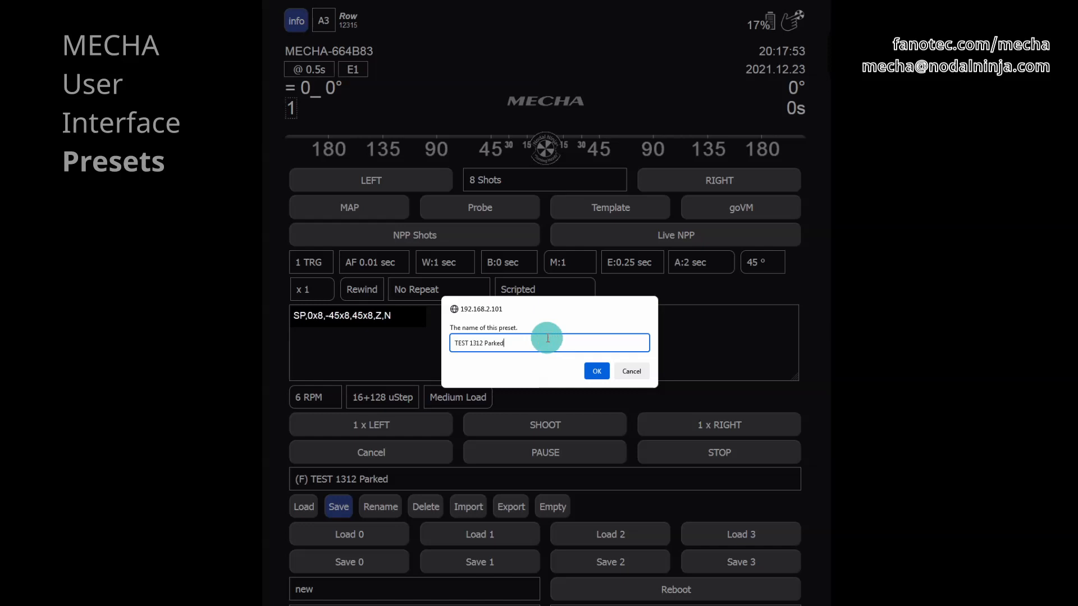
type("My")
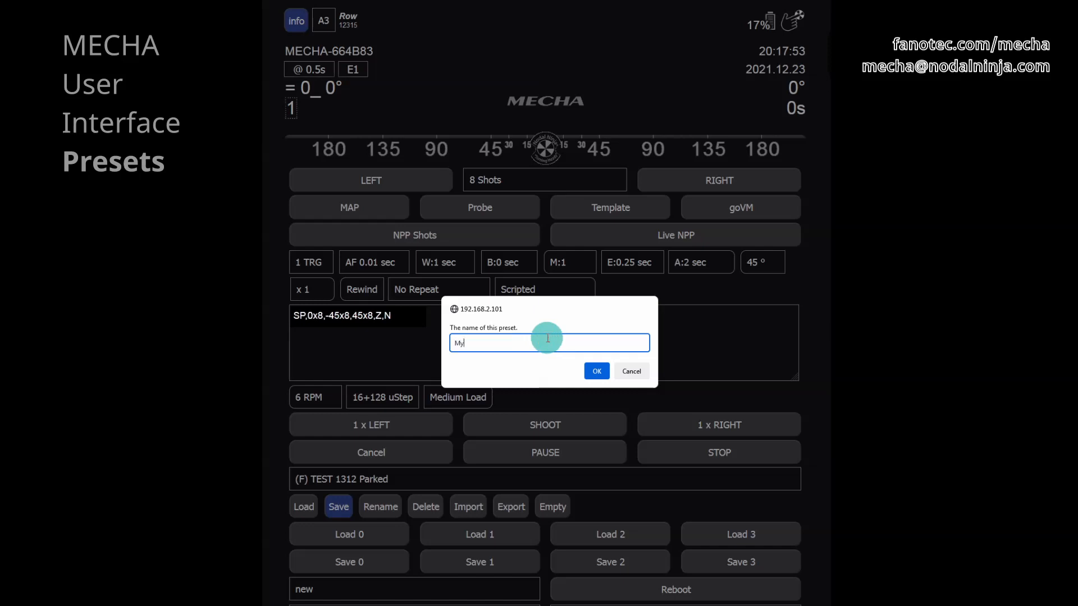
type("Preset")
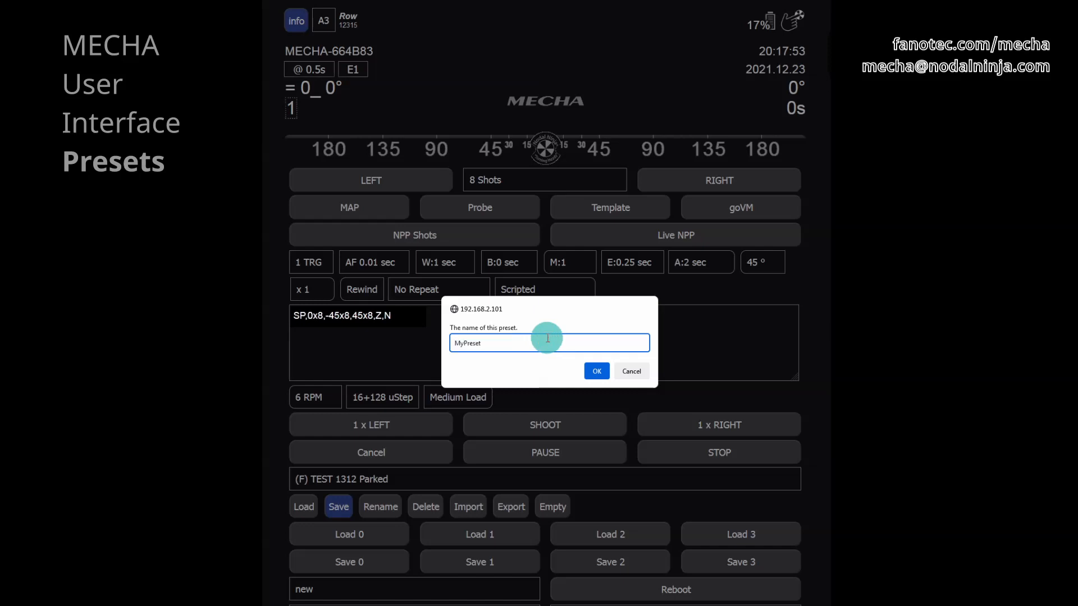
type("01")
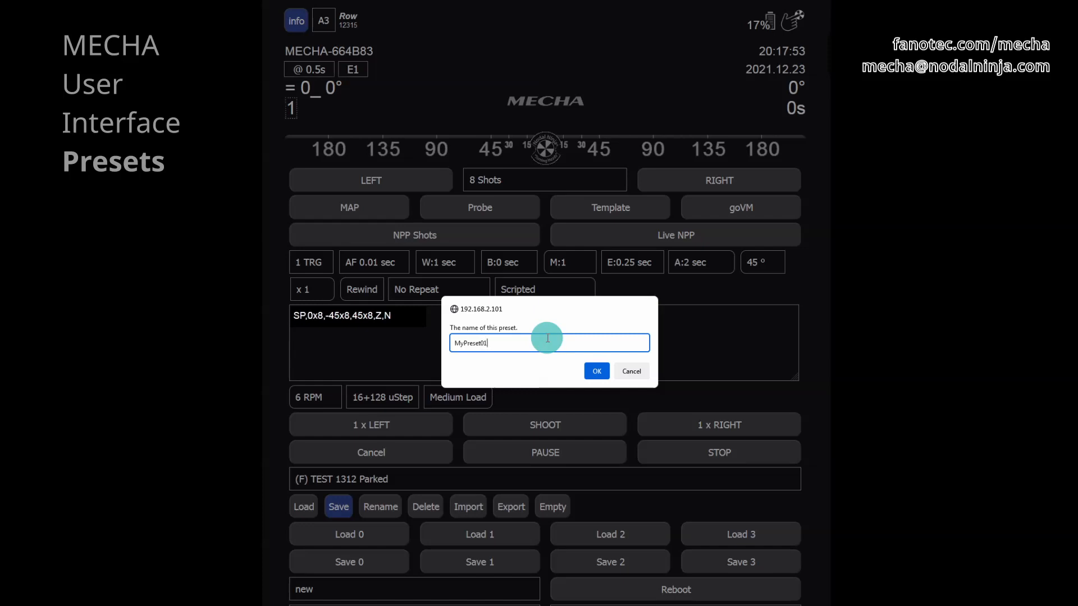
left_click(595, 371)
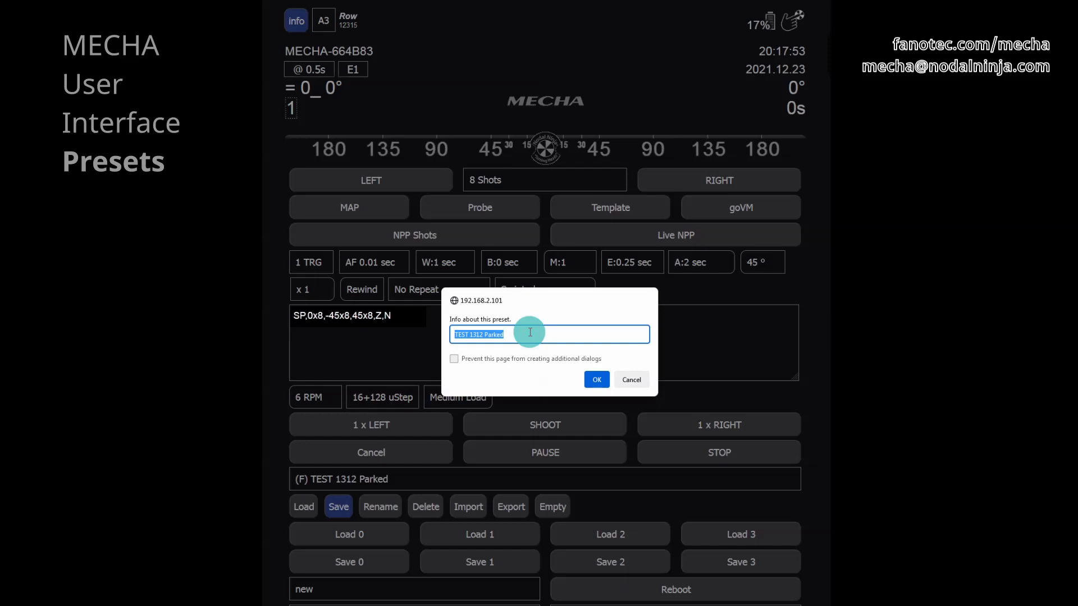
left_click(594, 380)
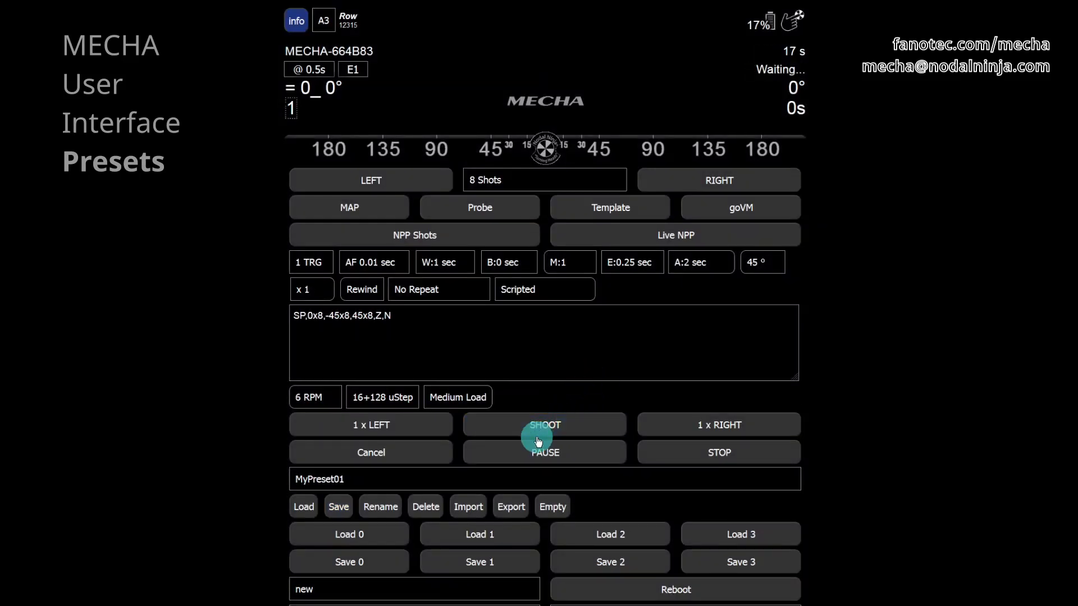
left_click(412, 479)
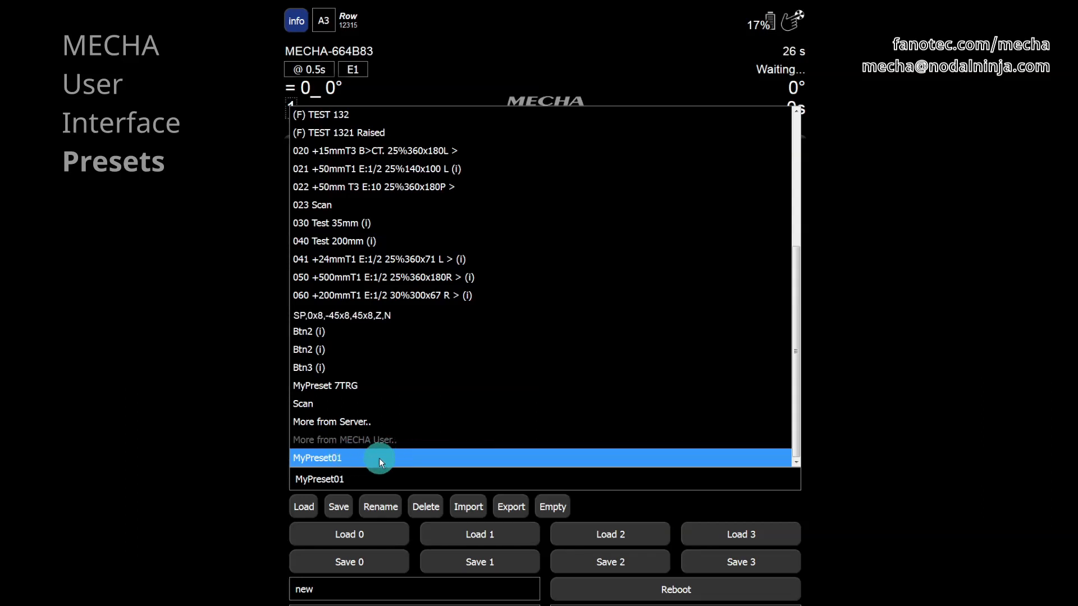
mouse_move(411, 460)
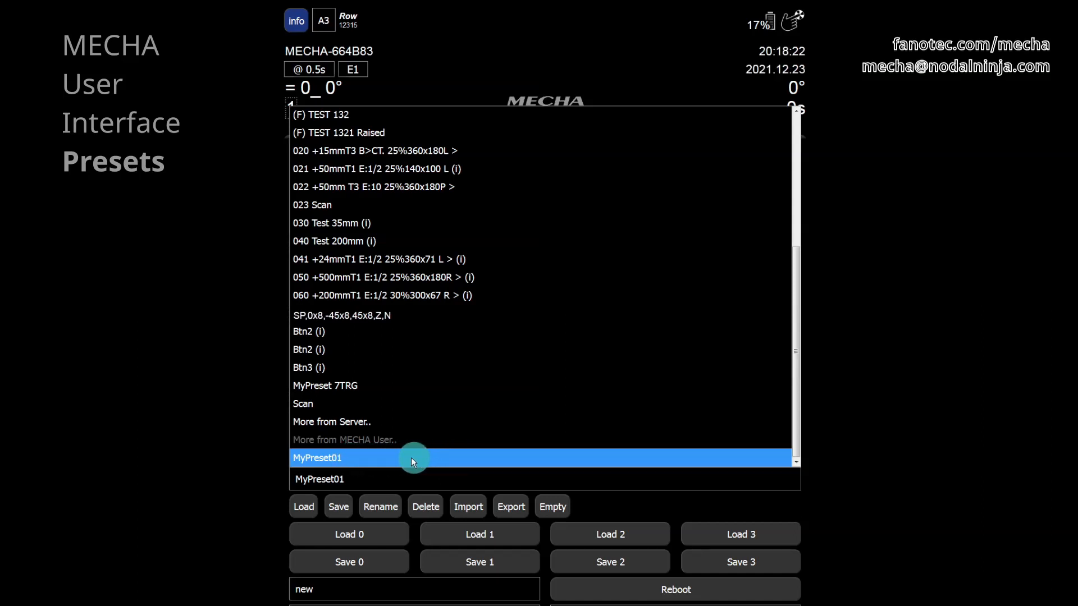
left_click(412, 458)
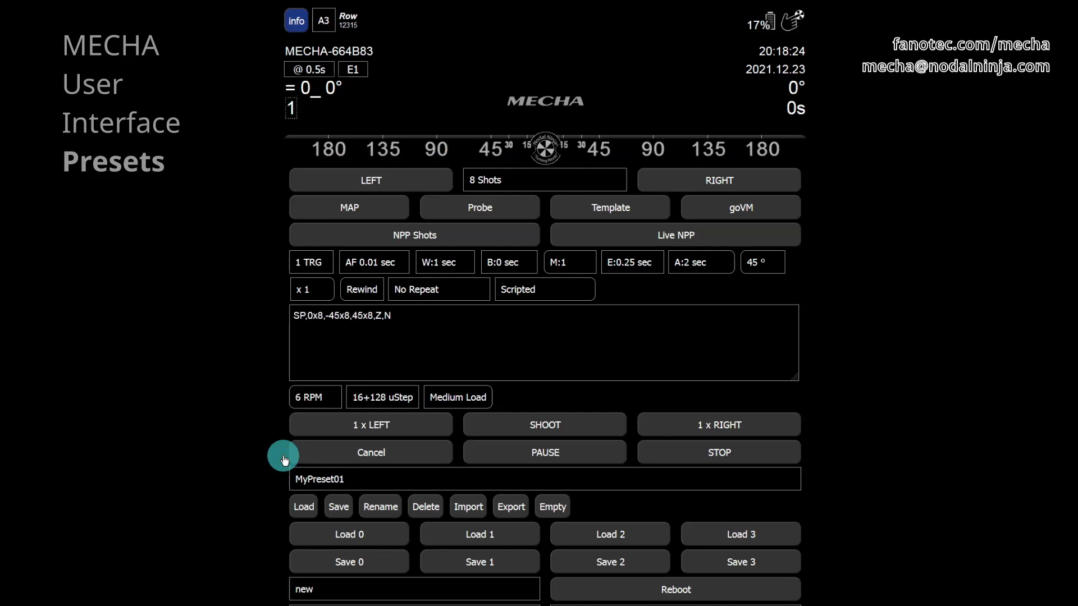